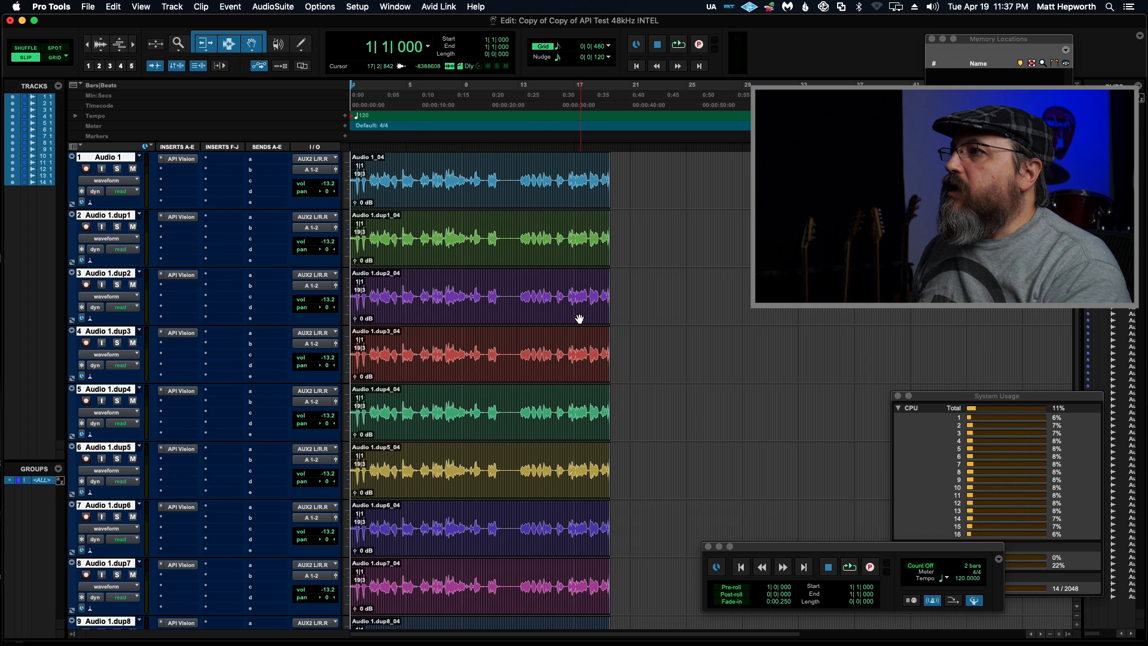
Set the Pro Tools Playback Engine H/W Buffer Size to 32 samples and confirm
left_click(357, 7)
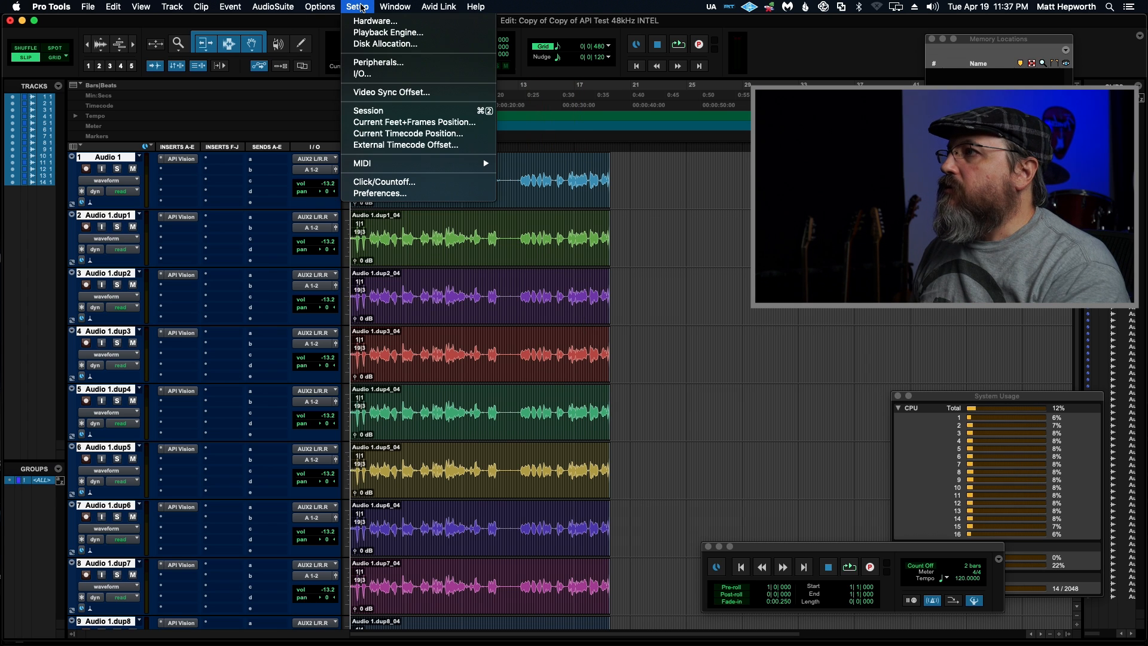
left_click(388, 32)
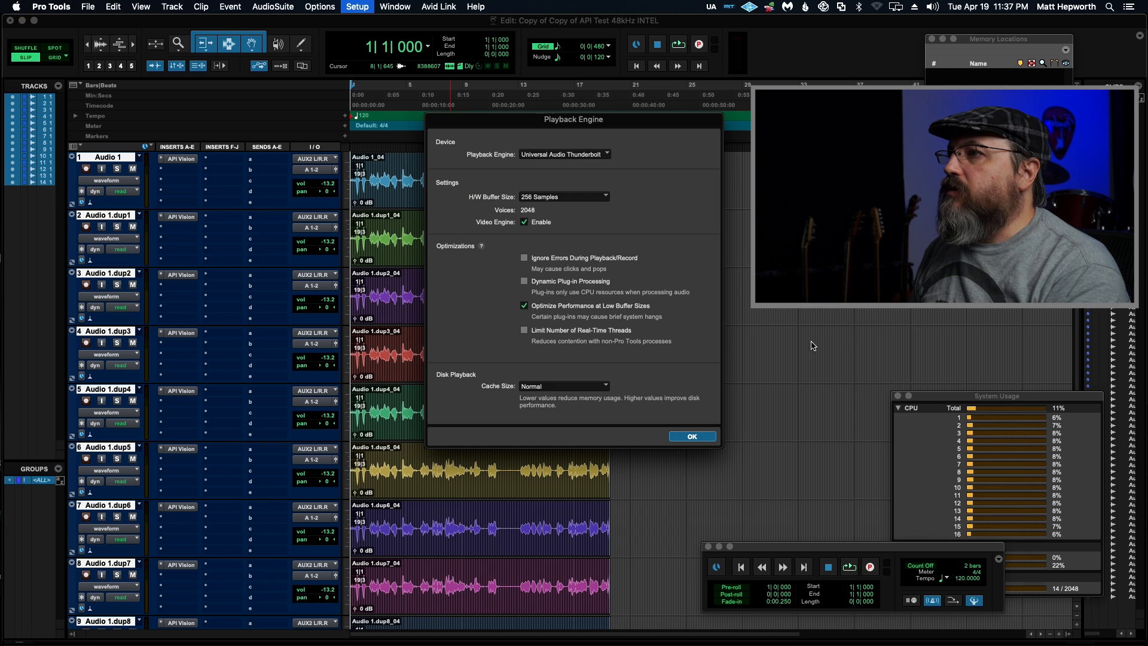
left_click(562, 196)
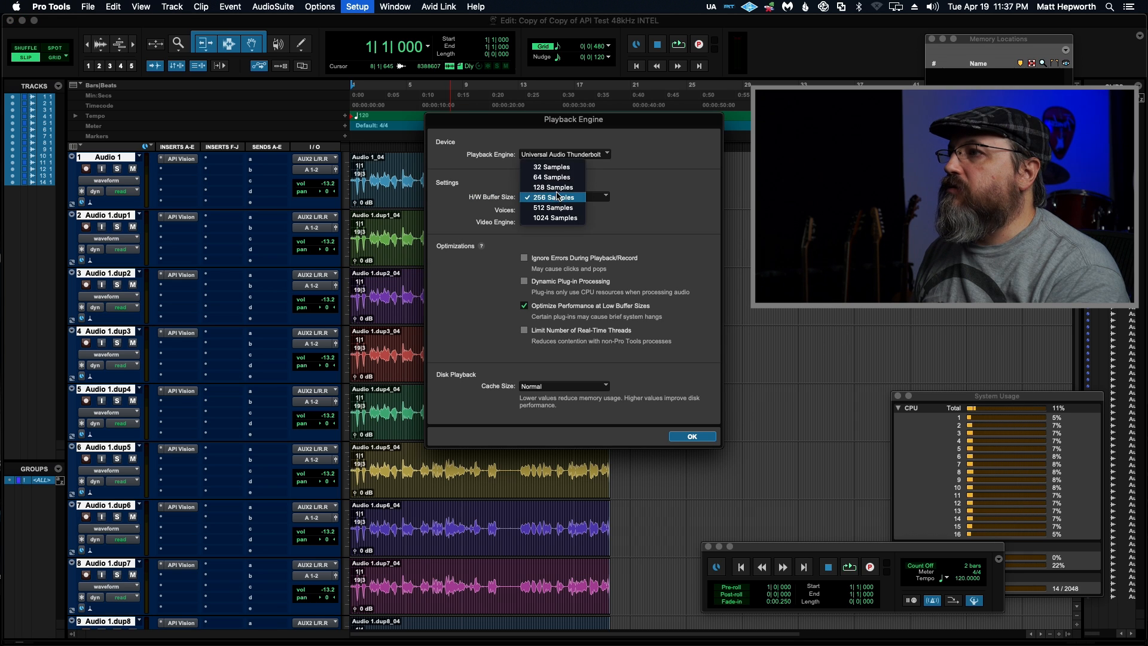
left_click(549, 167)
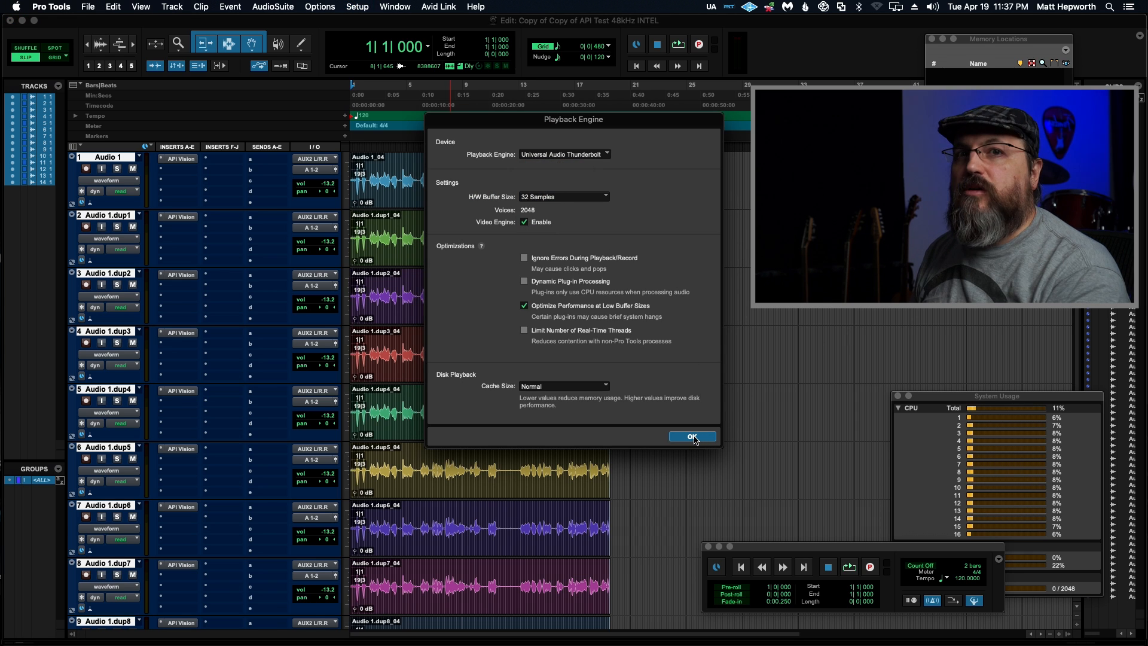
left_click(691, 436)
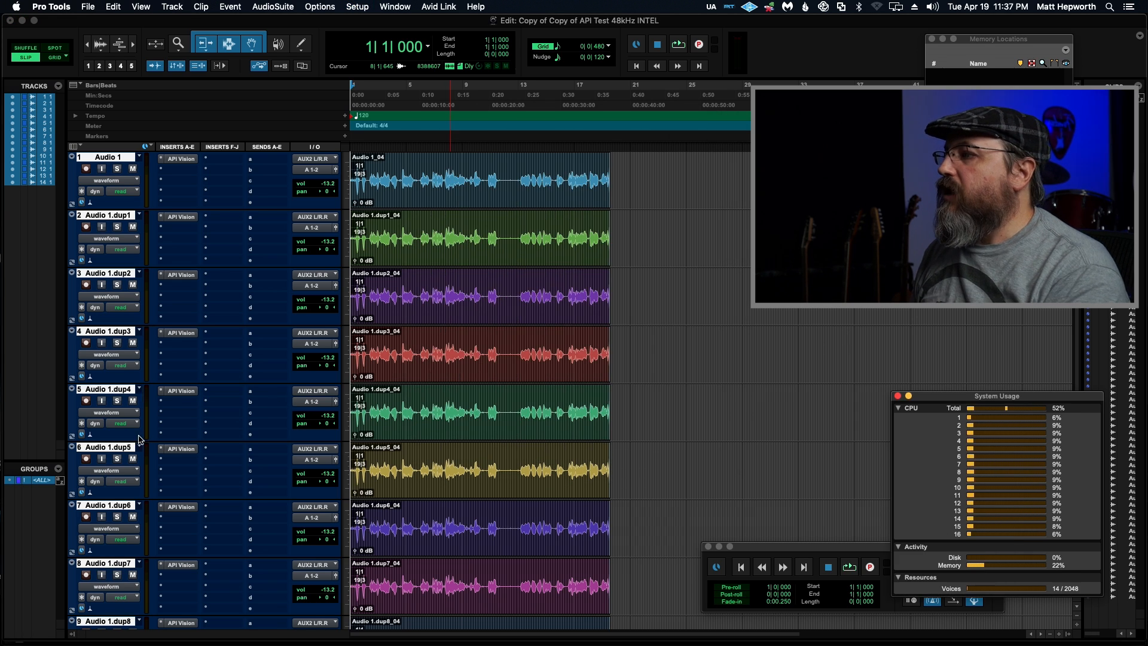
scroll("down", 3)
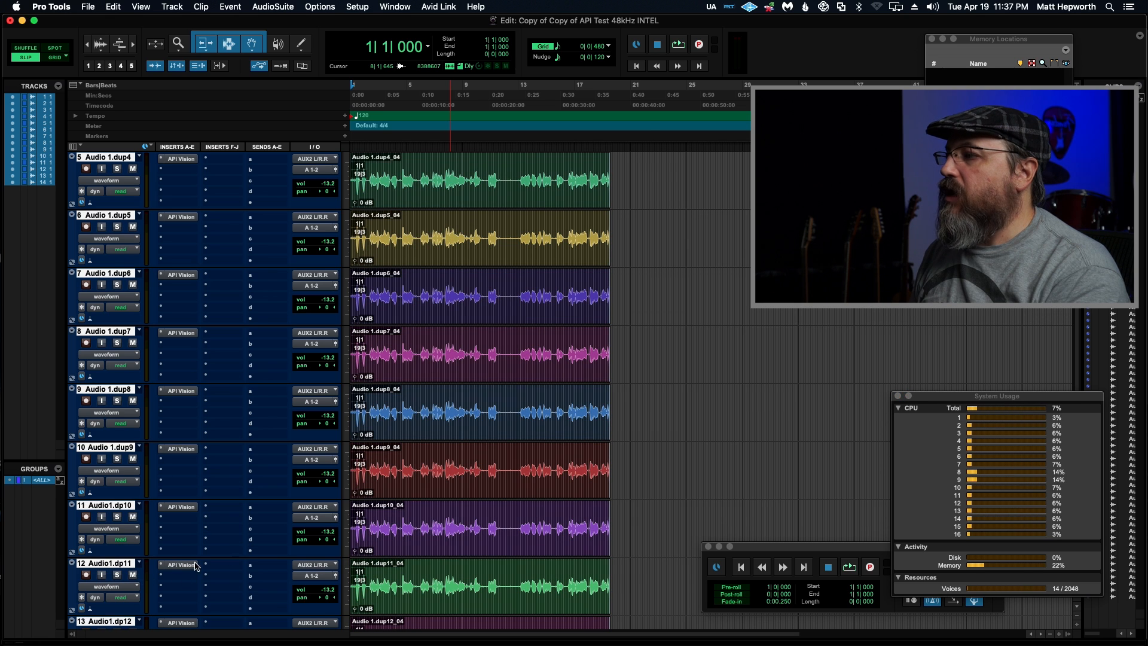
Open and close track 12's API Vision strip, play, and dismiss the CPU overload error
left_click(180, 564)
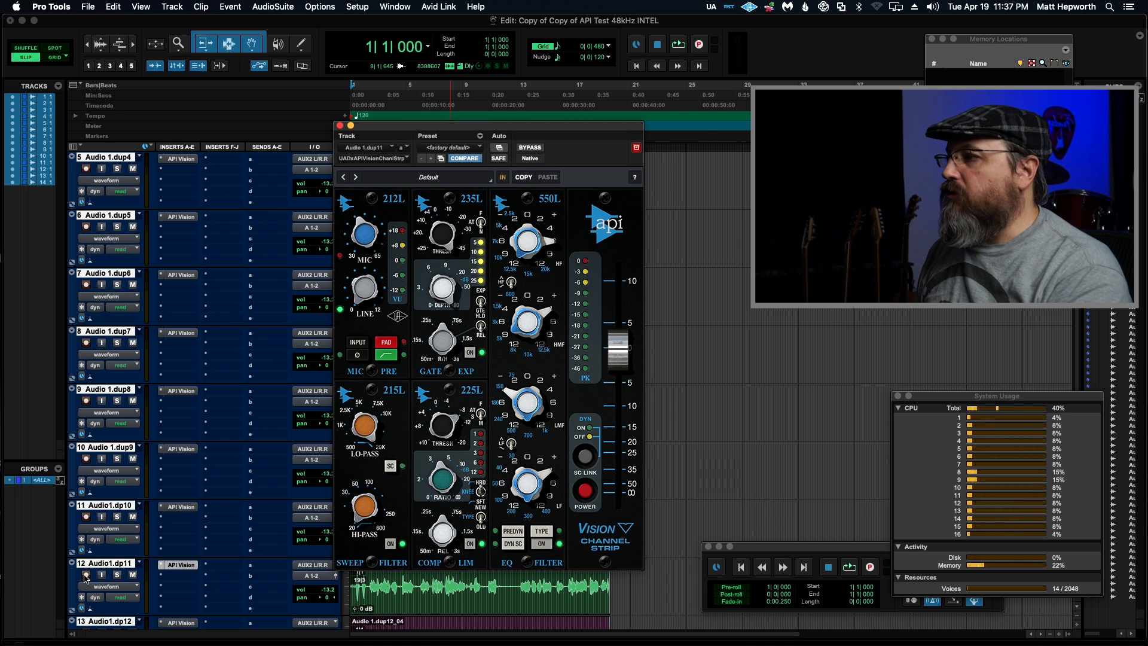
left_click(85, 575)
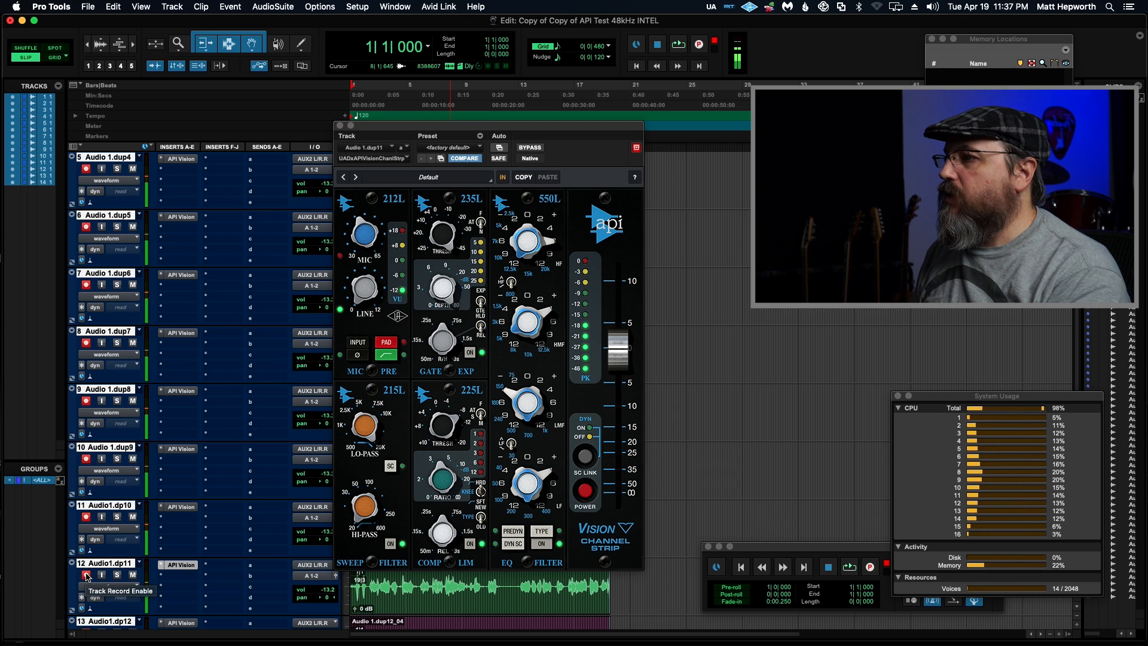
mouse_move(113, 564)
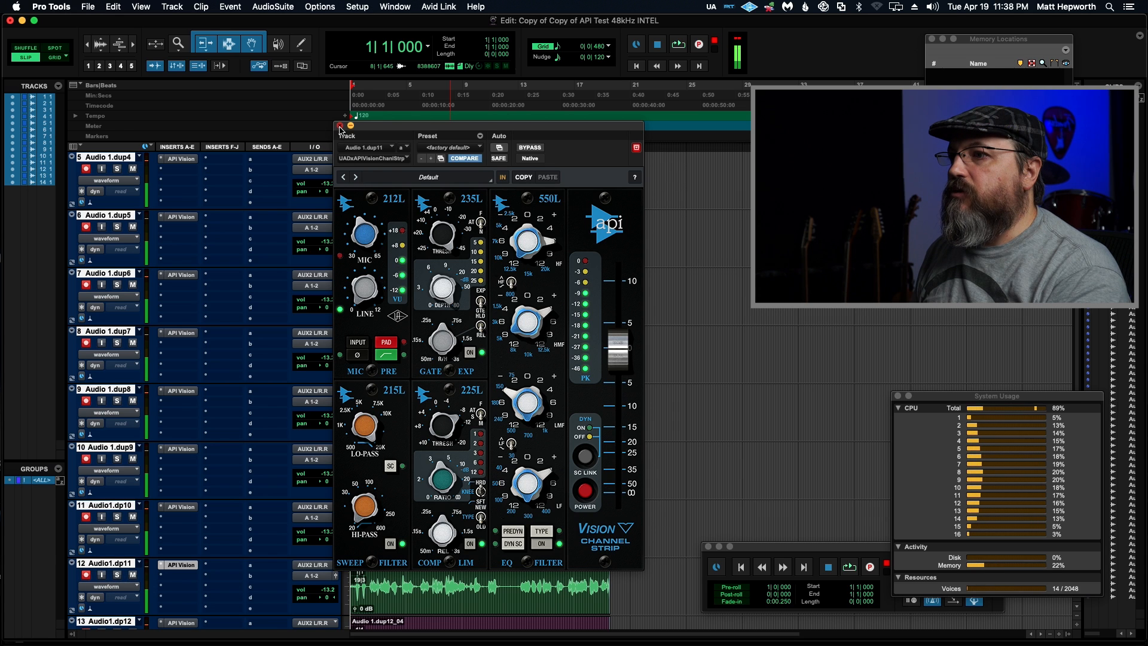
left_click(337, 130)
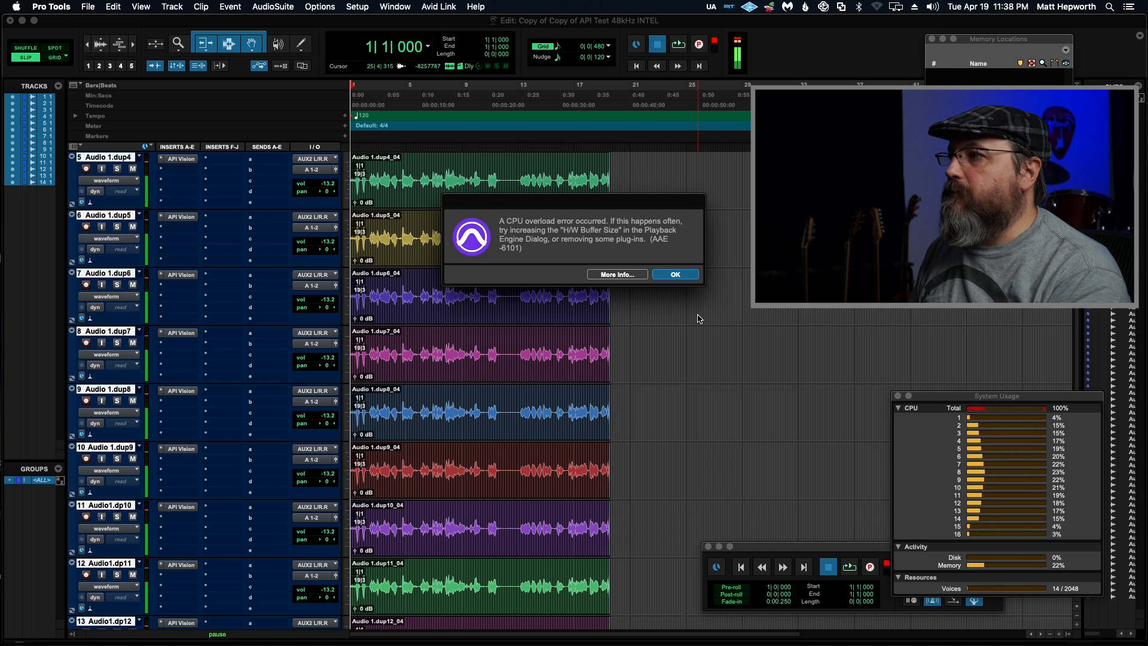
left_click(674, 274)
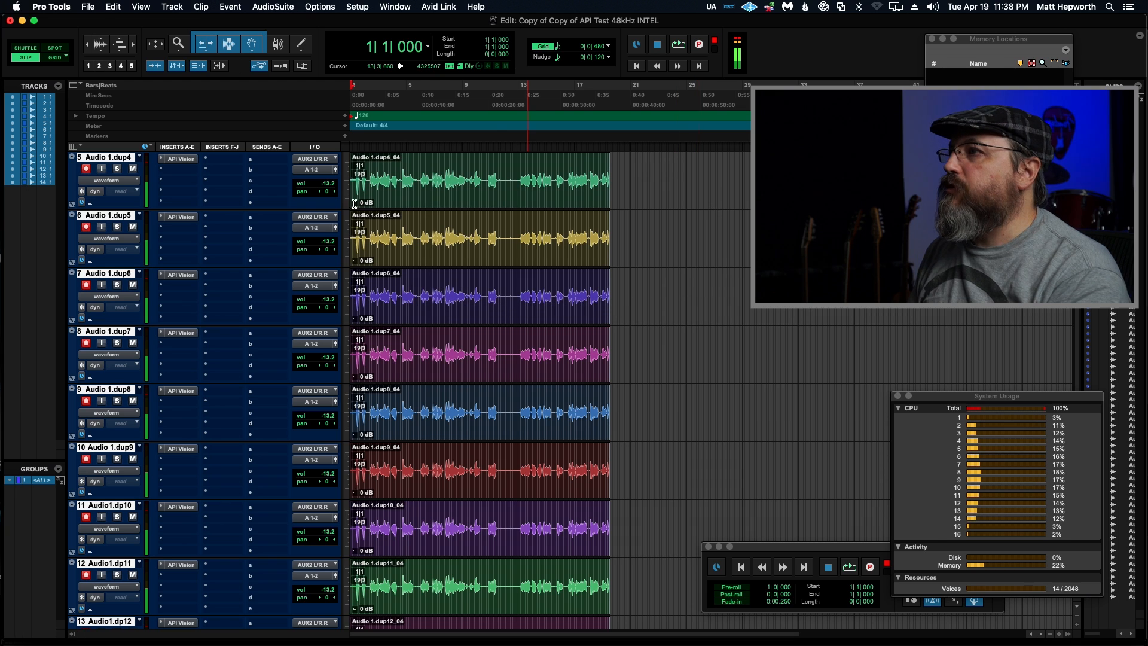
Change the H/W Buffer Size to 64 samples and play until overload
left_click(356, 7)
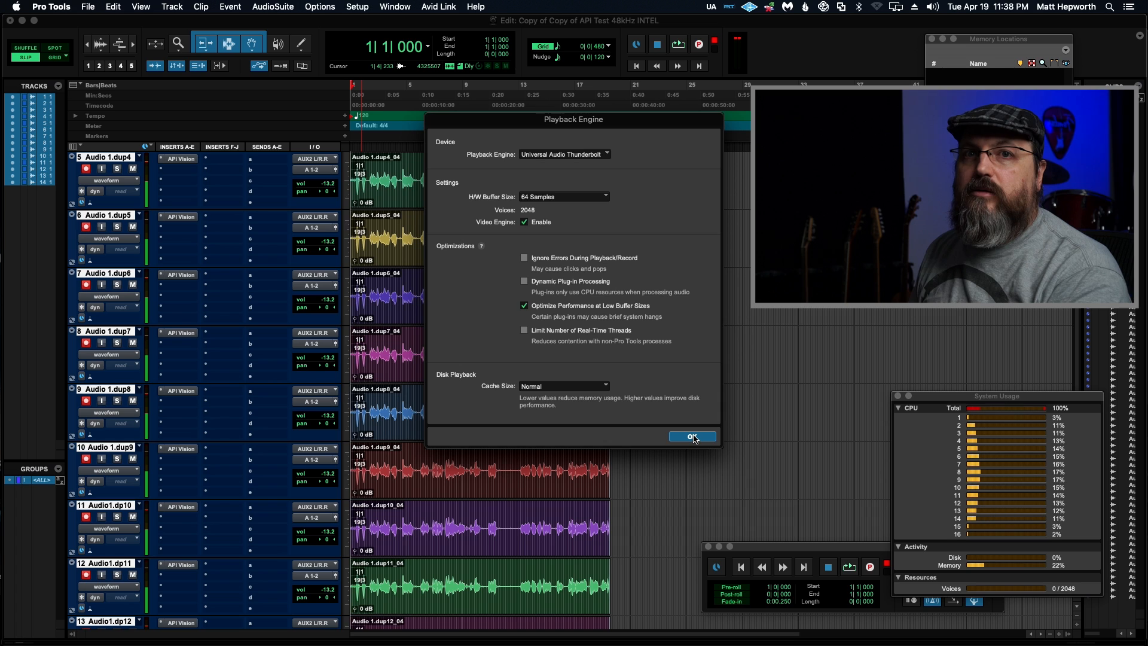
left_click(692, 437)
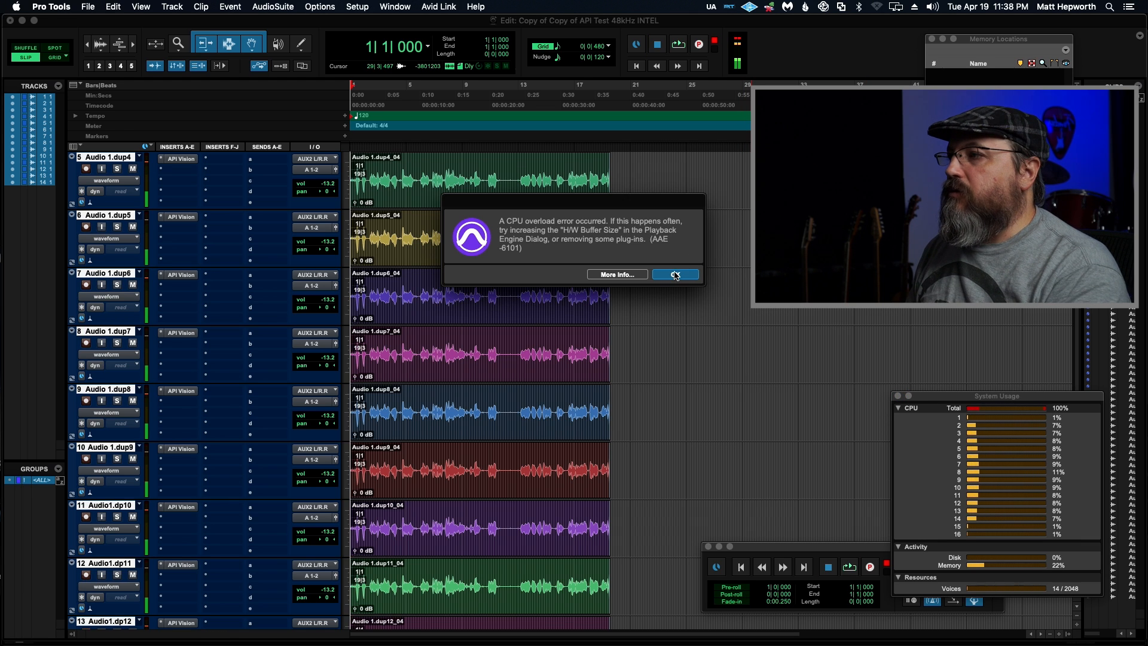
Dismiss the error and raise the Playback Engine H/W Buffer Size to 128 samples
left_click(358, 7)
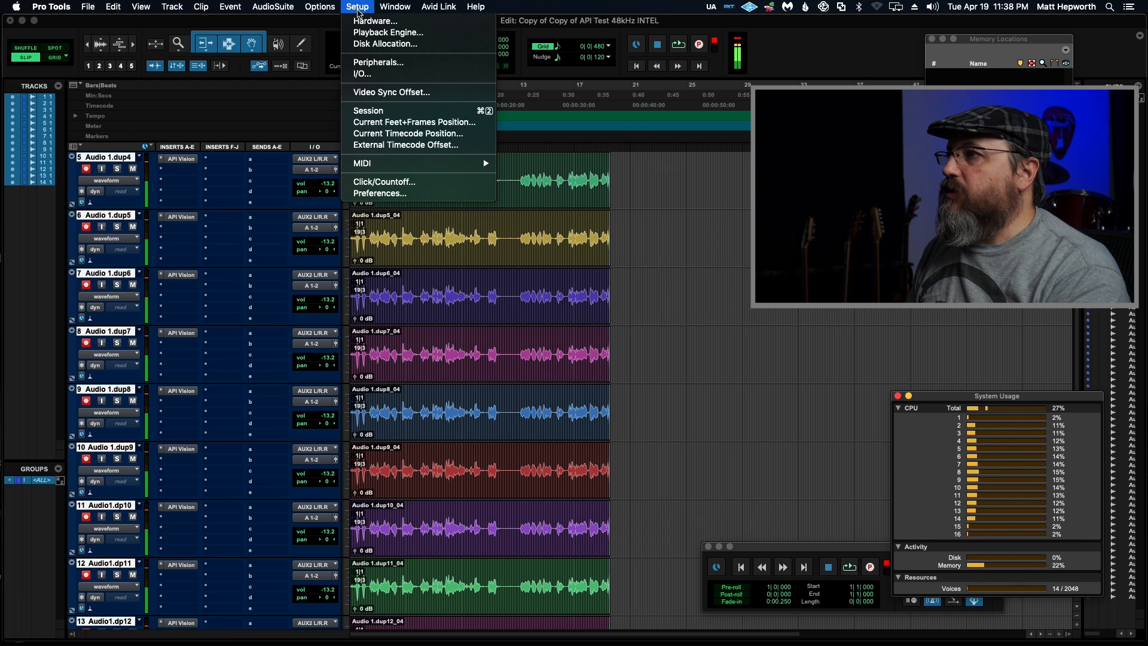
mouse_move(388, 32)
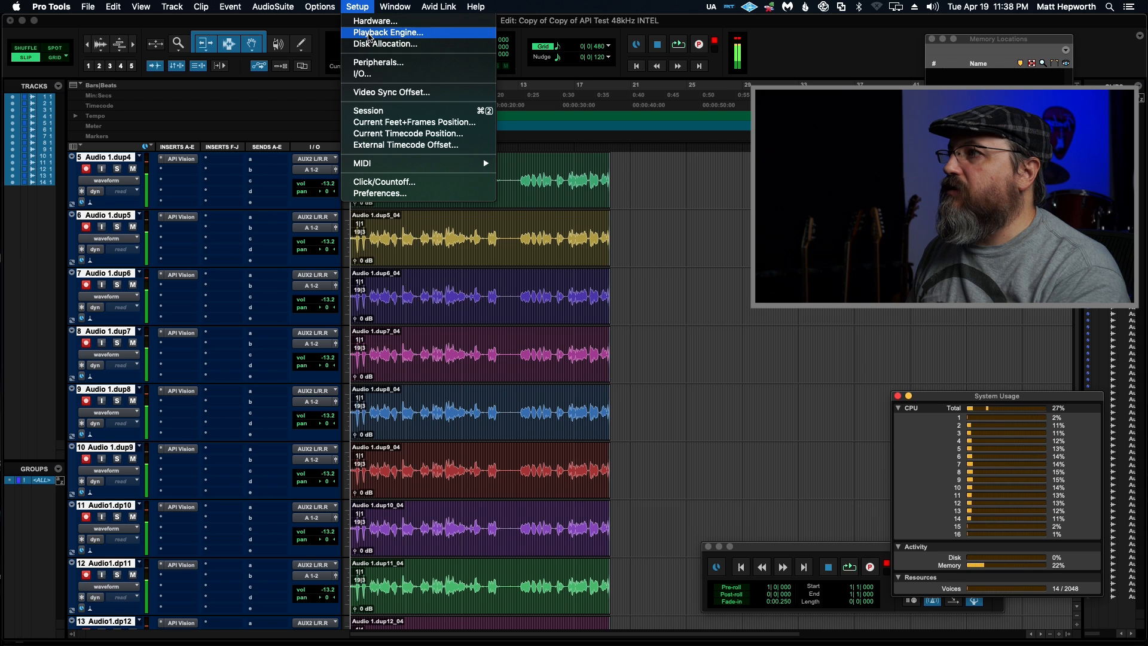
left_click(388, 32)
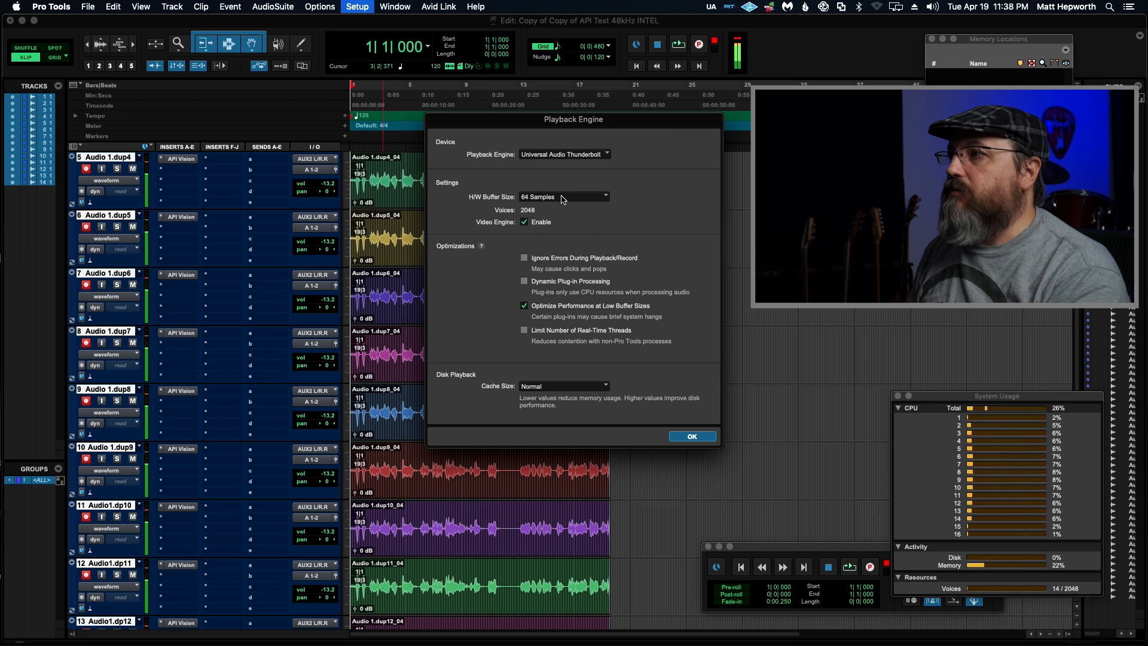
left_click(563, 197)
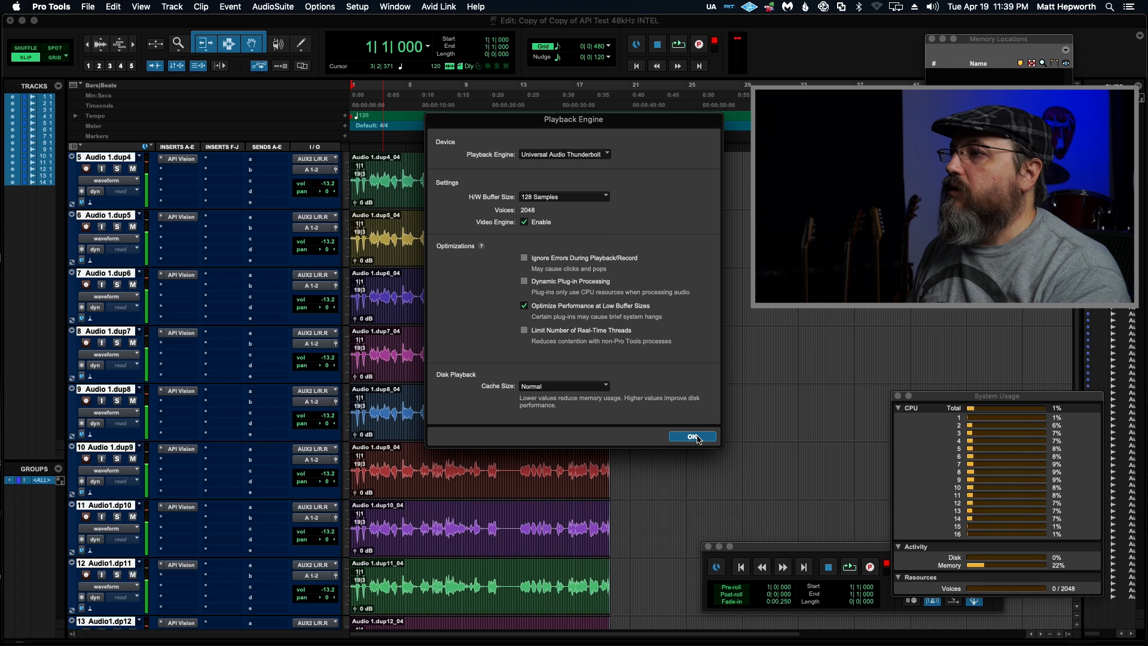
left_click(692, 436)
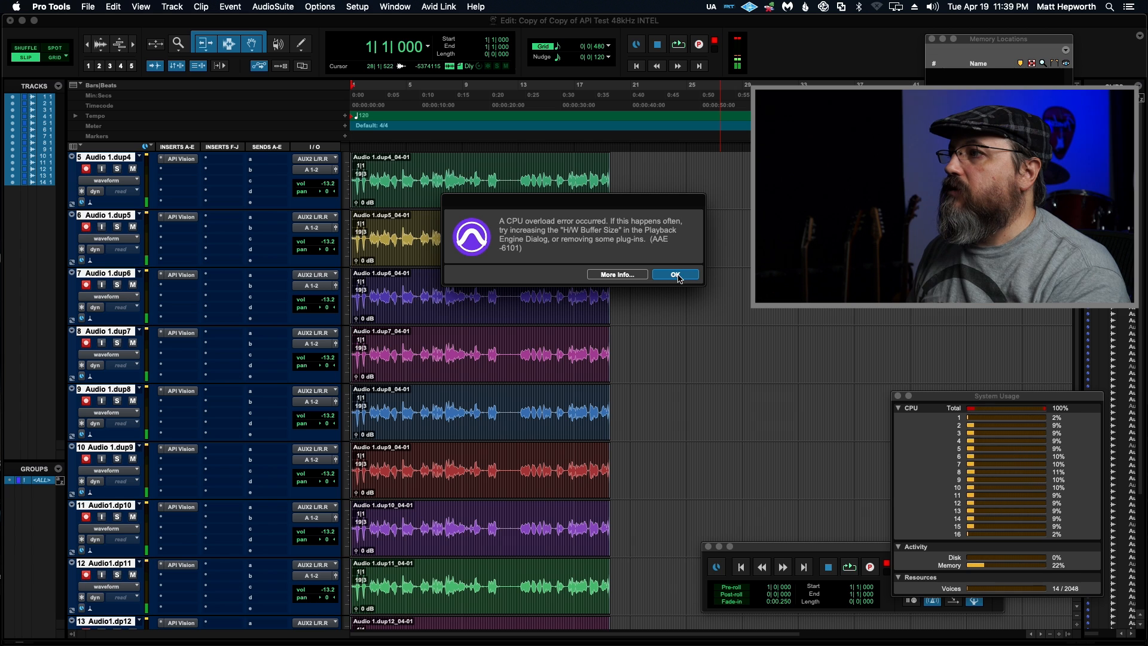
Dismiss each CPU overload warning during playback, re-arming the session to record
left_click(674, 274)
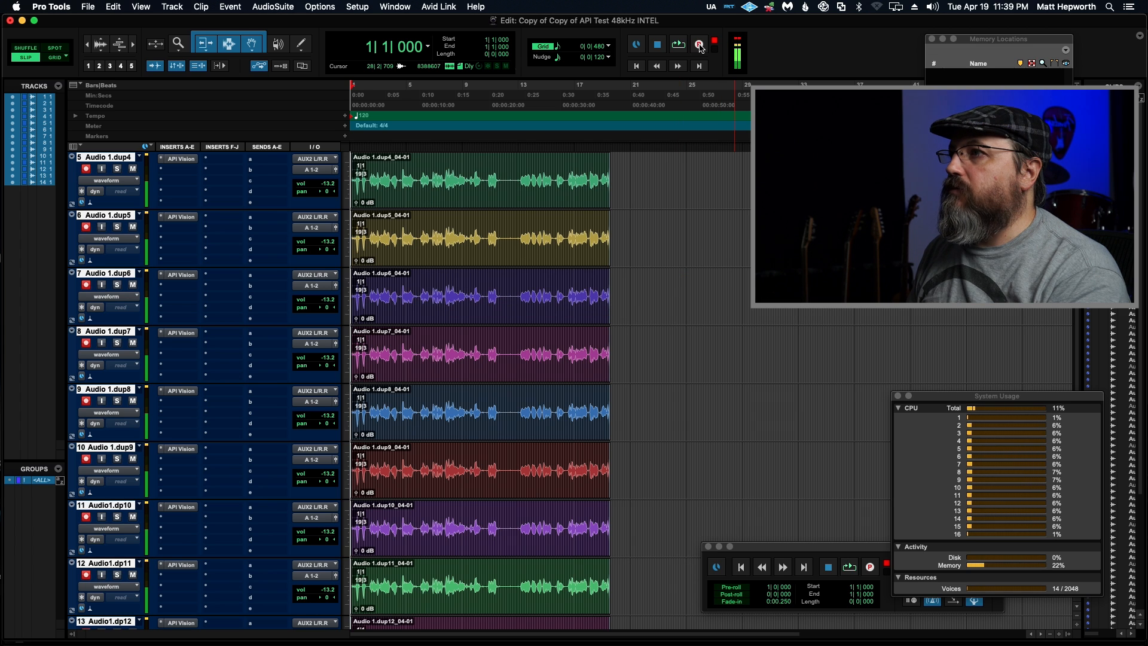
left_click(698, 44)
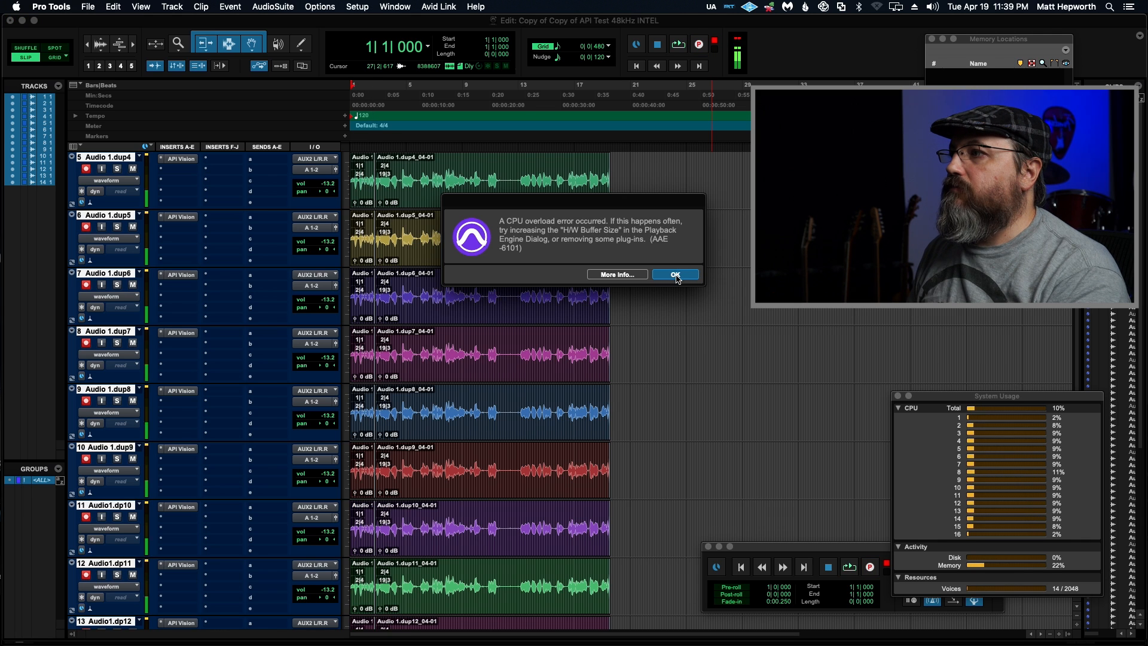
left_click(674, 274)
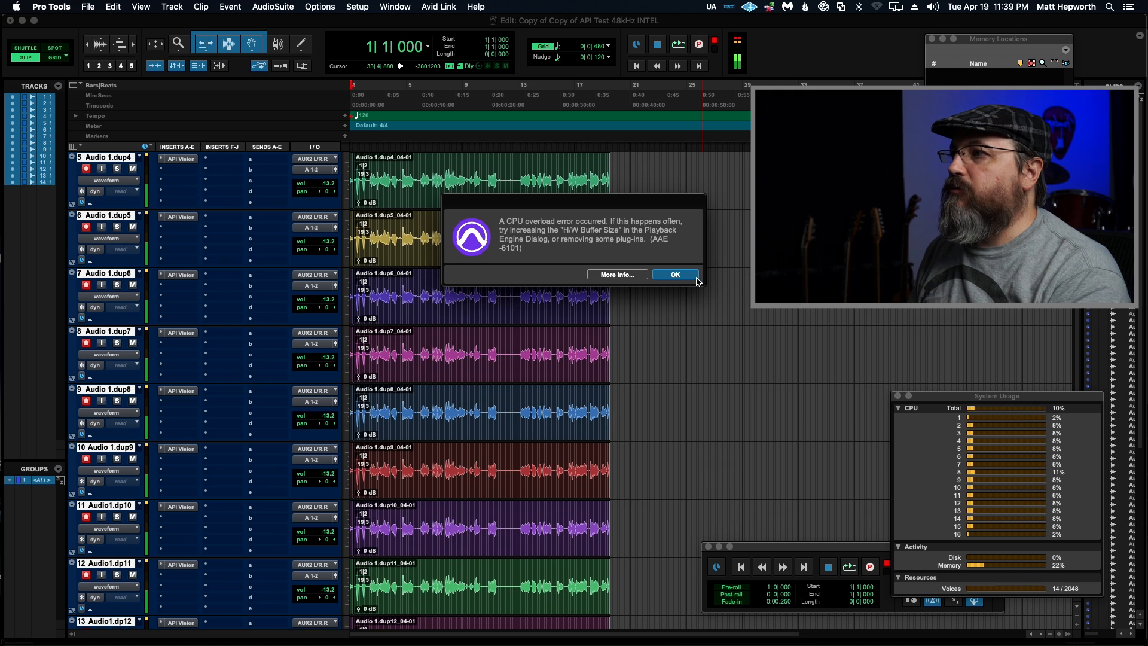
left_click(673, 273)
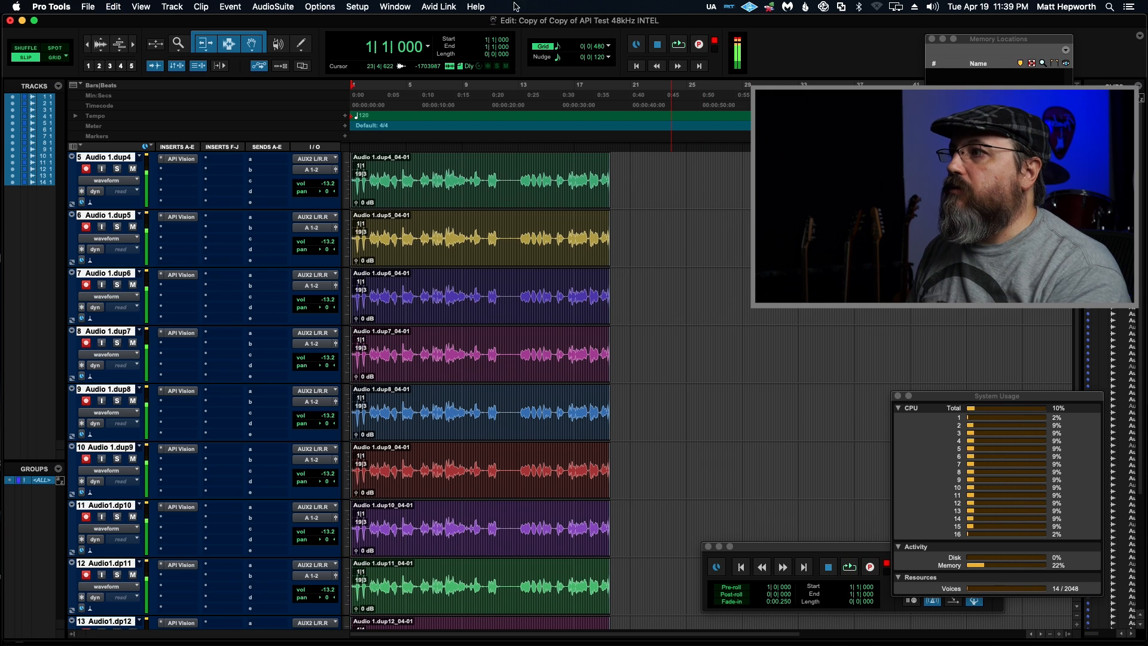
Switch the buffer to 256 samples and play the 48 kHz session at about 10% CPU
left_click(356, 7)
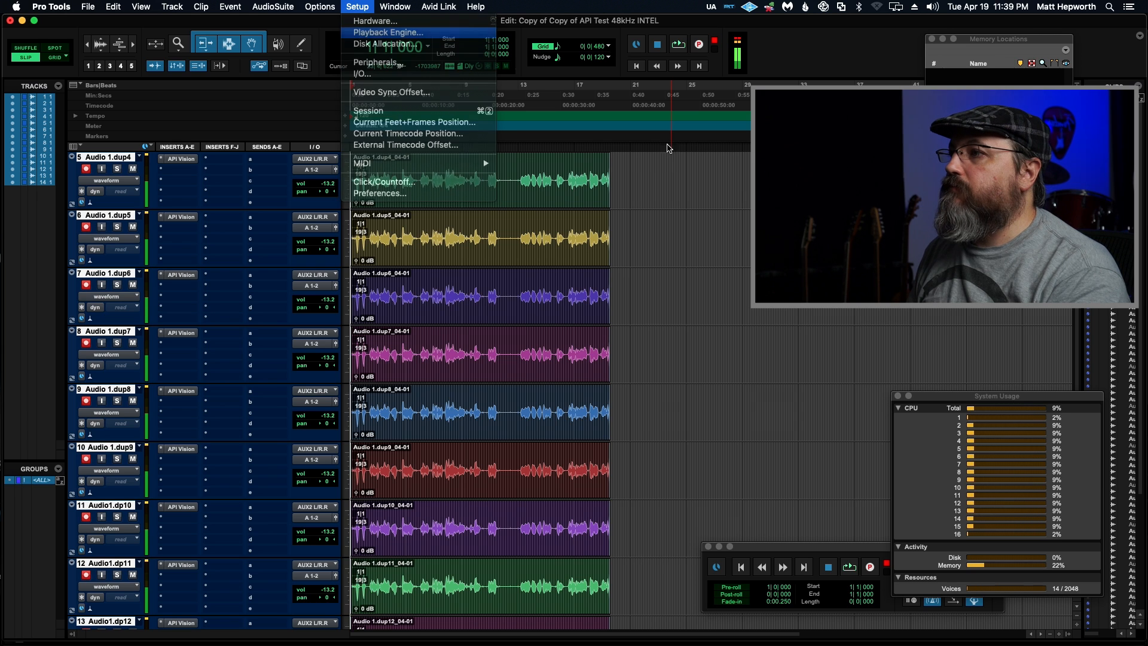
left_click(388, 32)
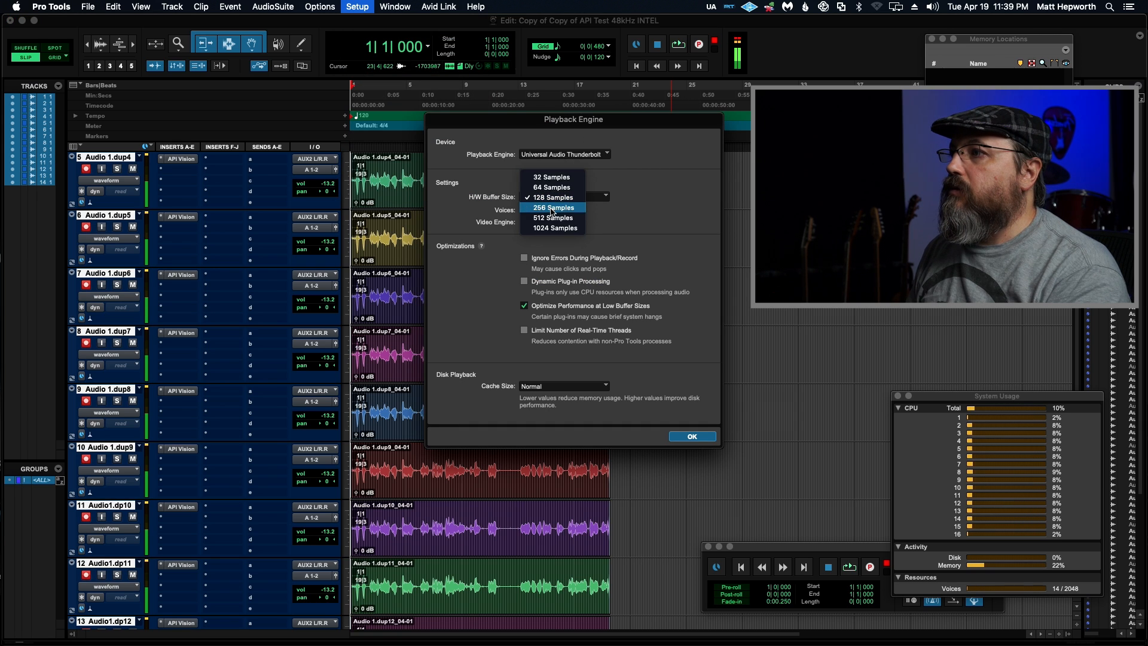
left_click(551, 207)
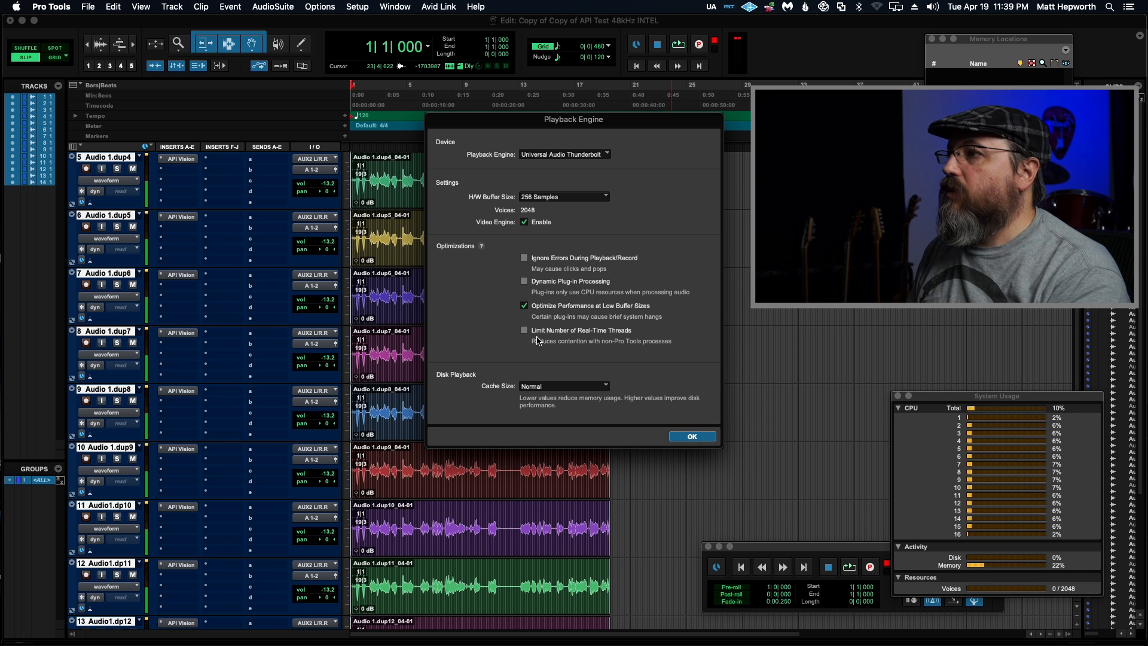
left_click(692, 436)
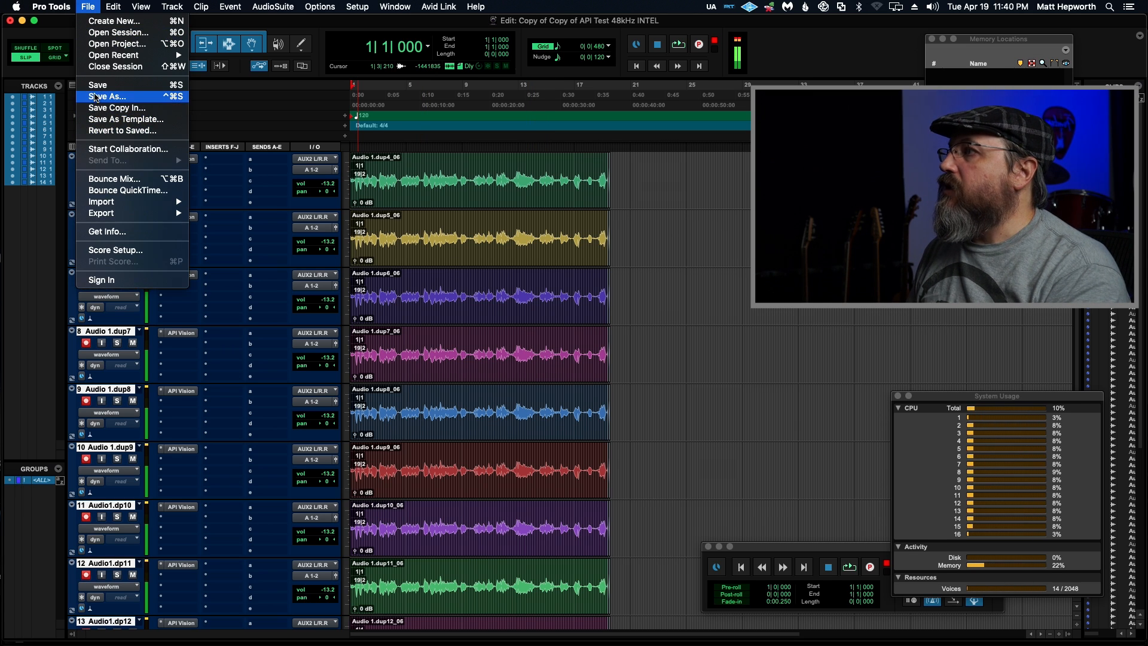
Save a 96 kHz session copy including audio files, then review the Playback Engine buffer
left_click(116, 107)
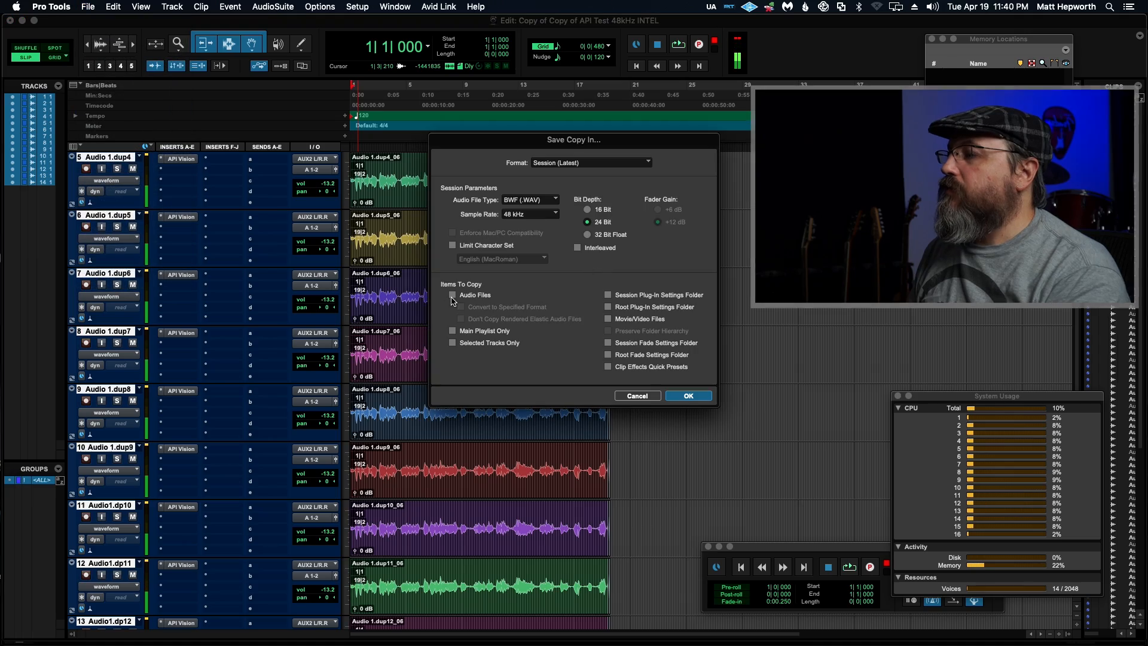
left_click(687, 395)
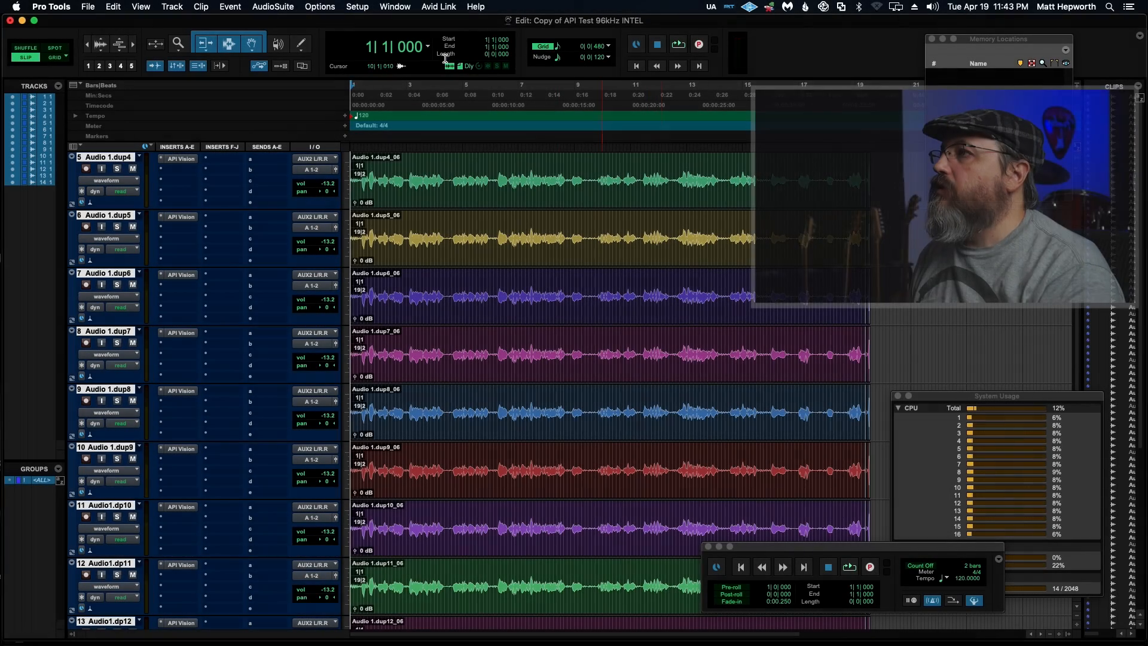
left_click(357, 6)
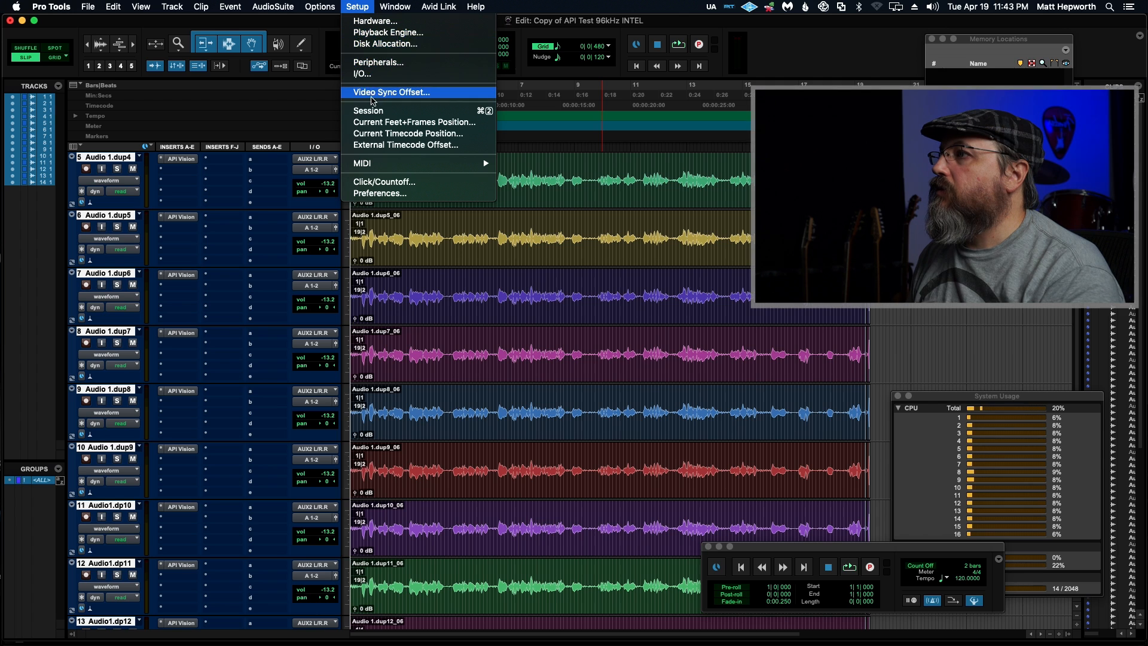
left_click(368, 111)
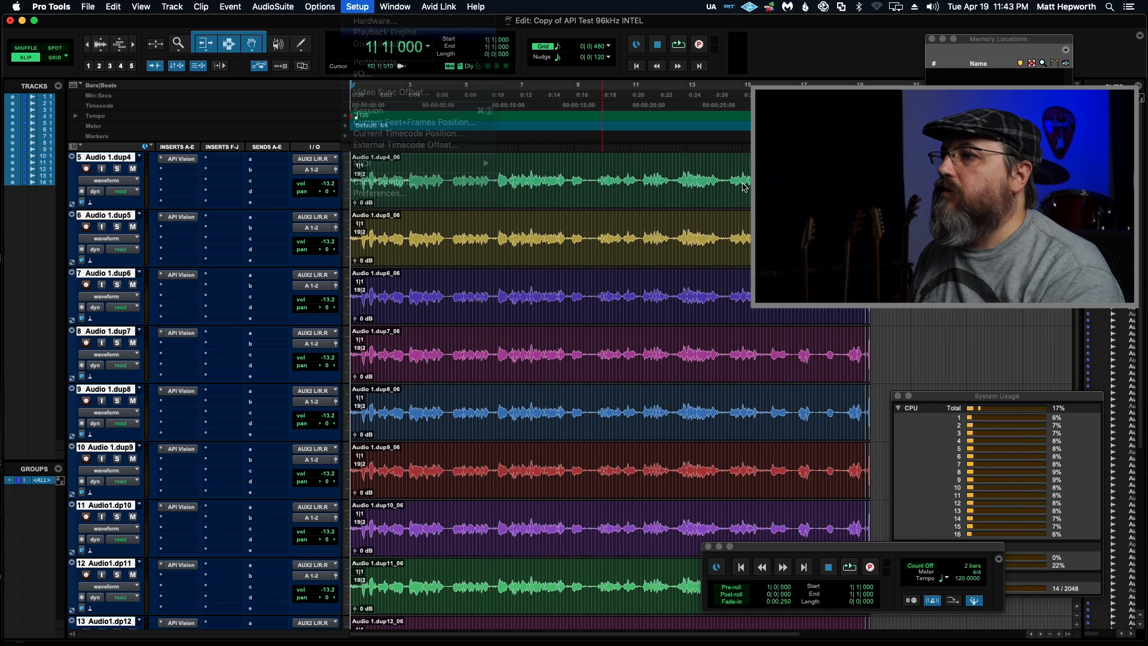
left_click(386, 32)
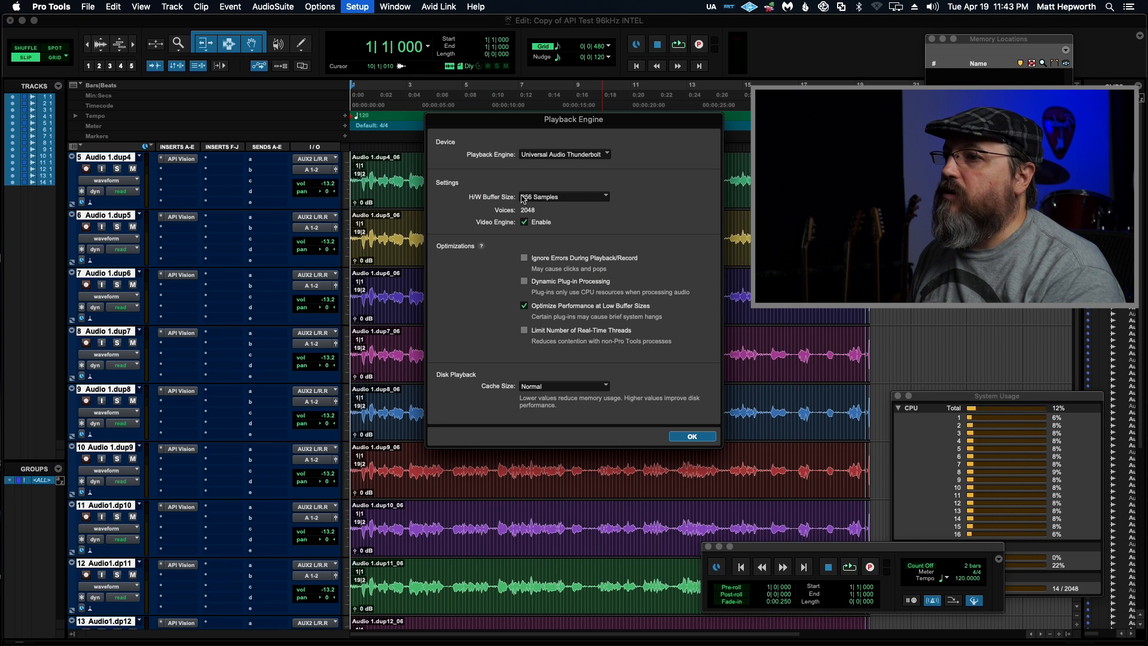
left_click(691, 436)
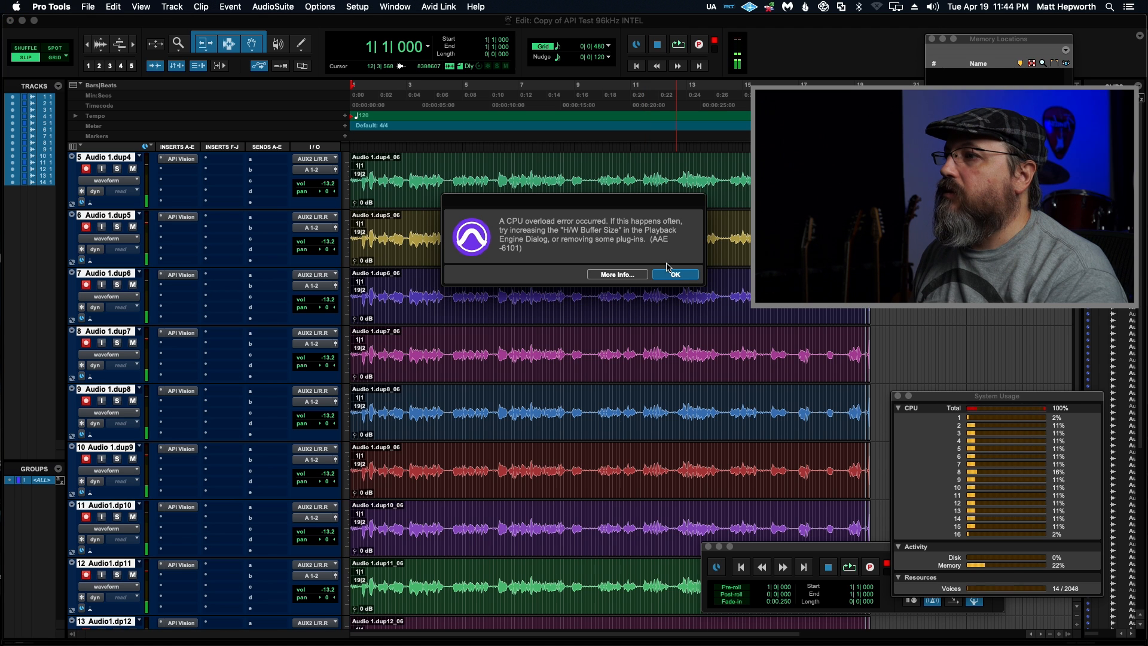
Dismiss the overload error, keep the buffer at 256 samples, and play the 96 kHz session
left_click(674, 274)
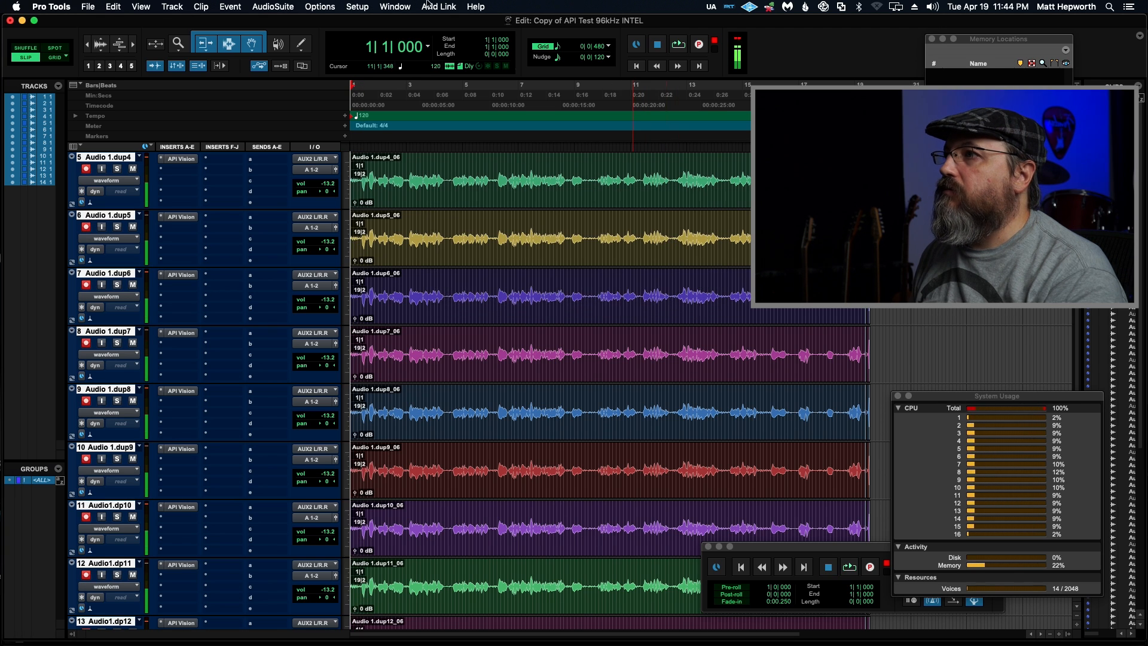
left_click(356, 7)
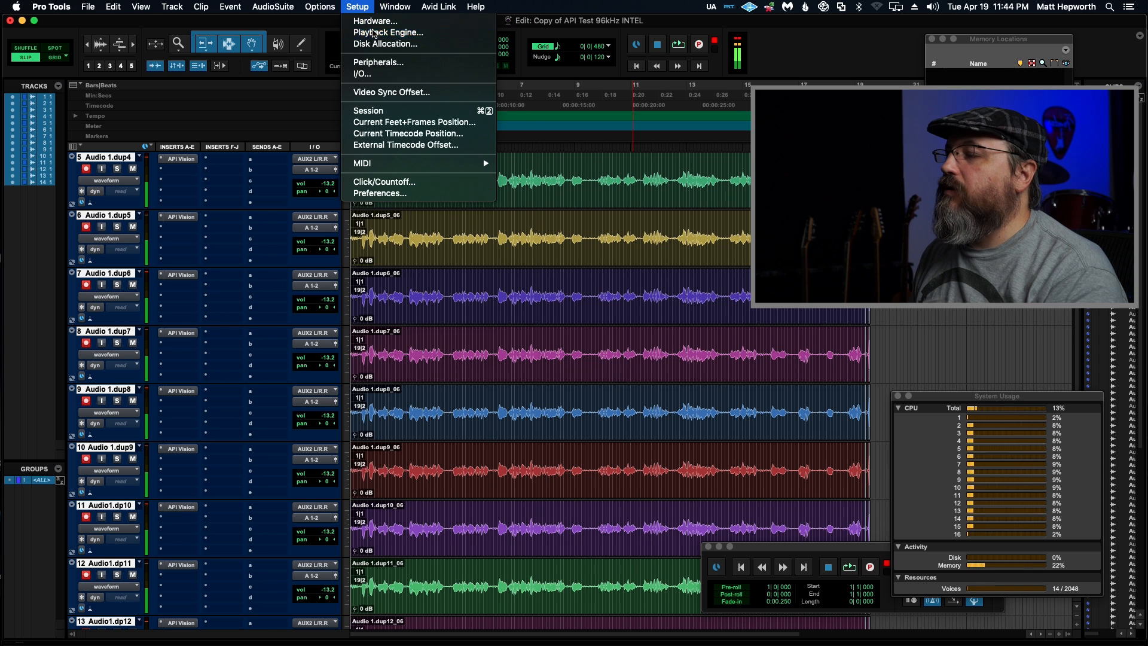
left_click(389, 33)
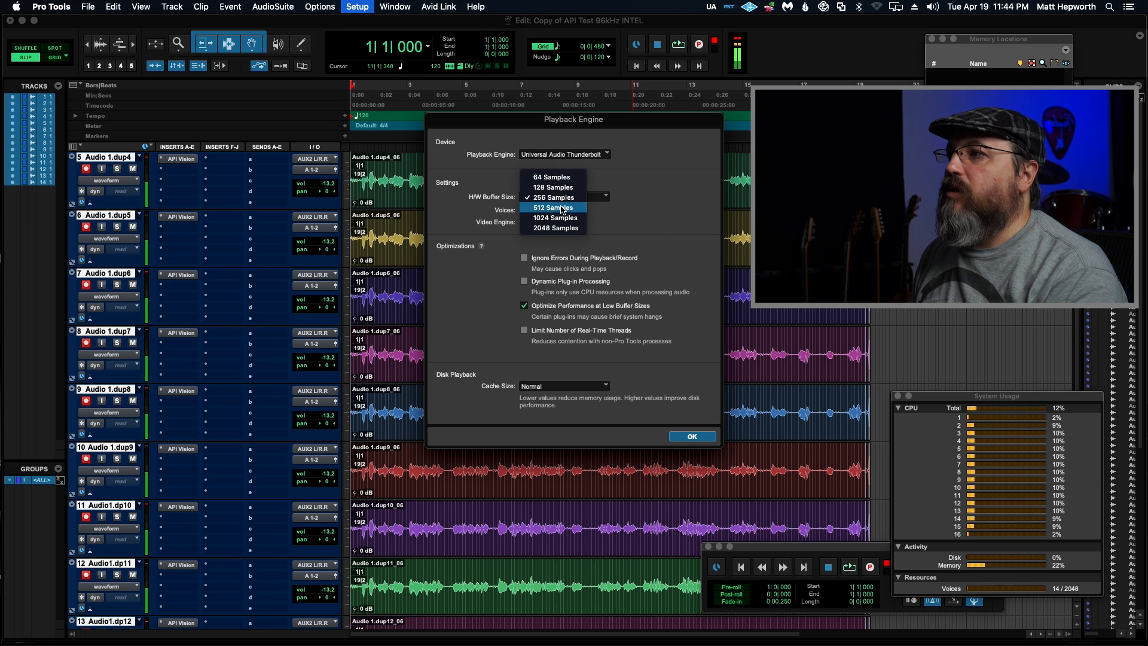
left_click(553, 208)
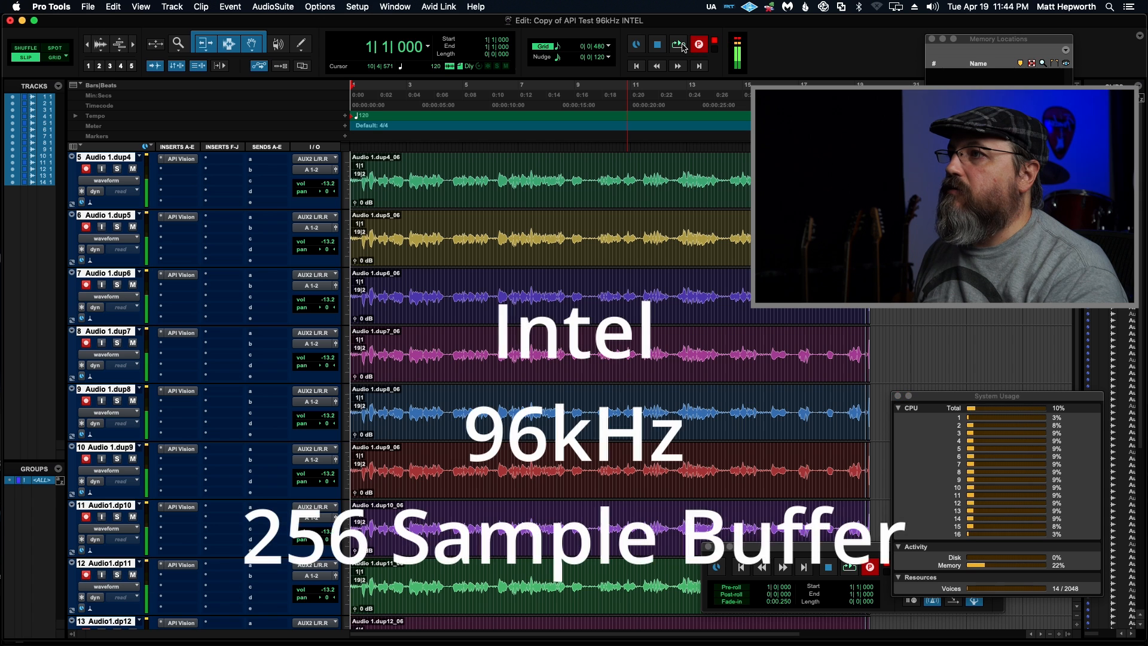
left_click(677, 45)
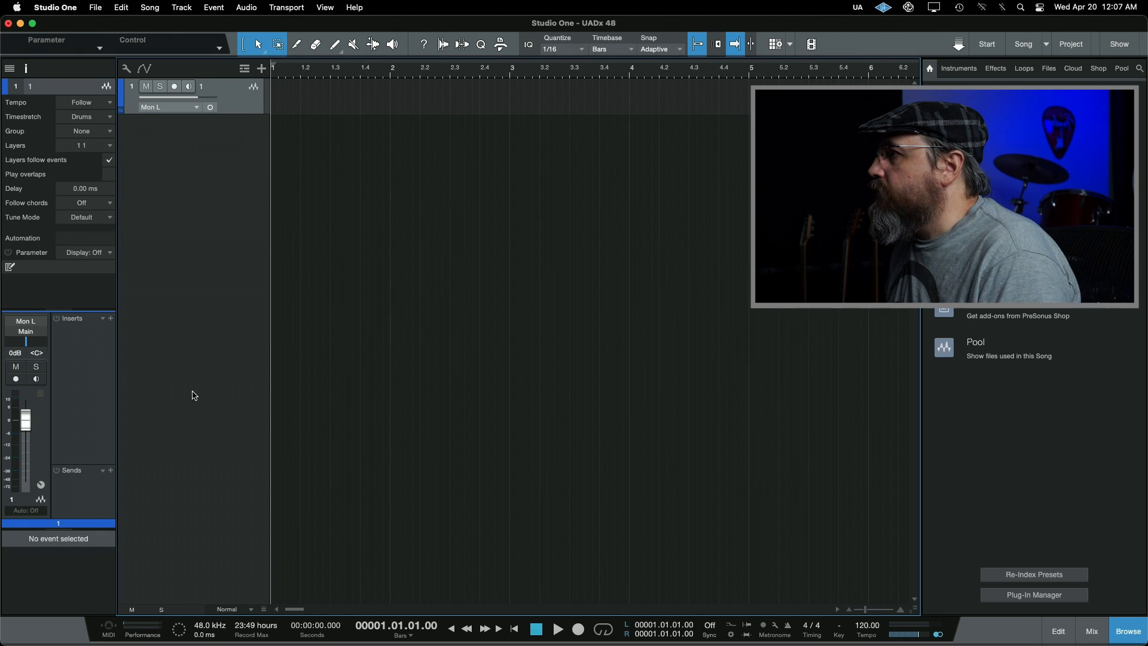
Insert UADx API Vision on track 1, set input to Aux 2 R, then mute and arm it
left_click(111, 318)
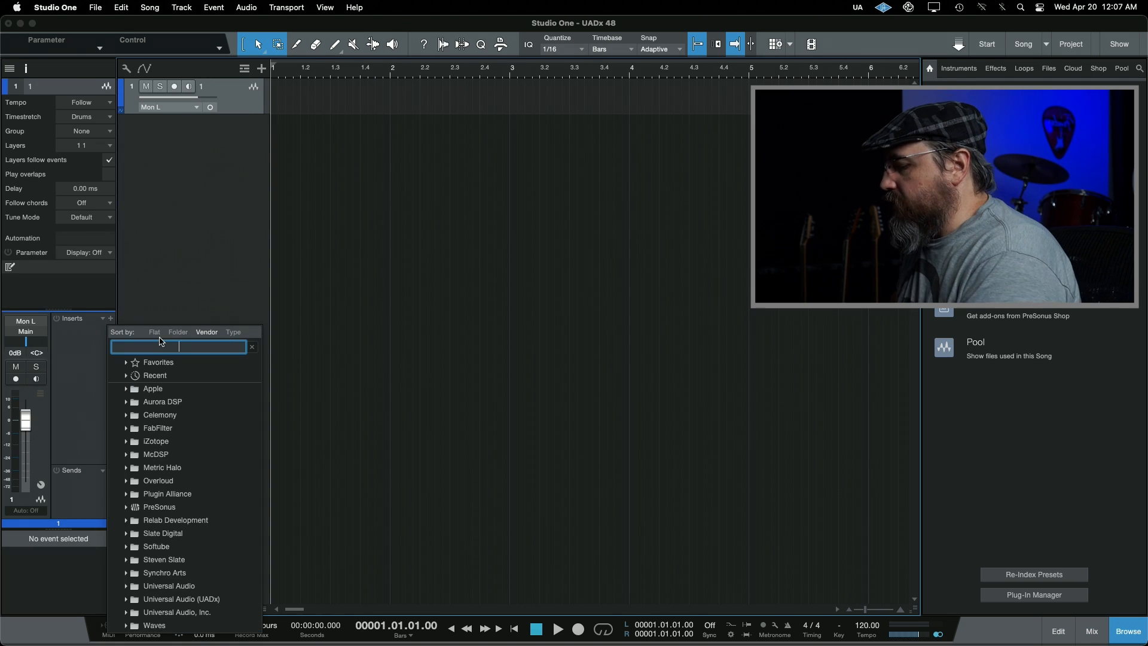
type("uadx")
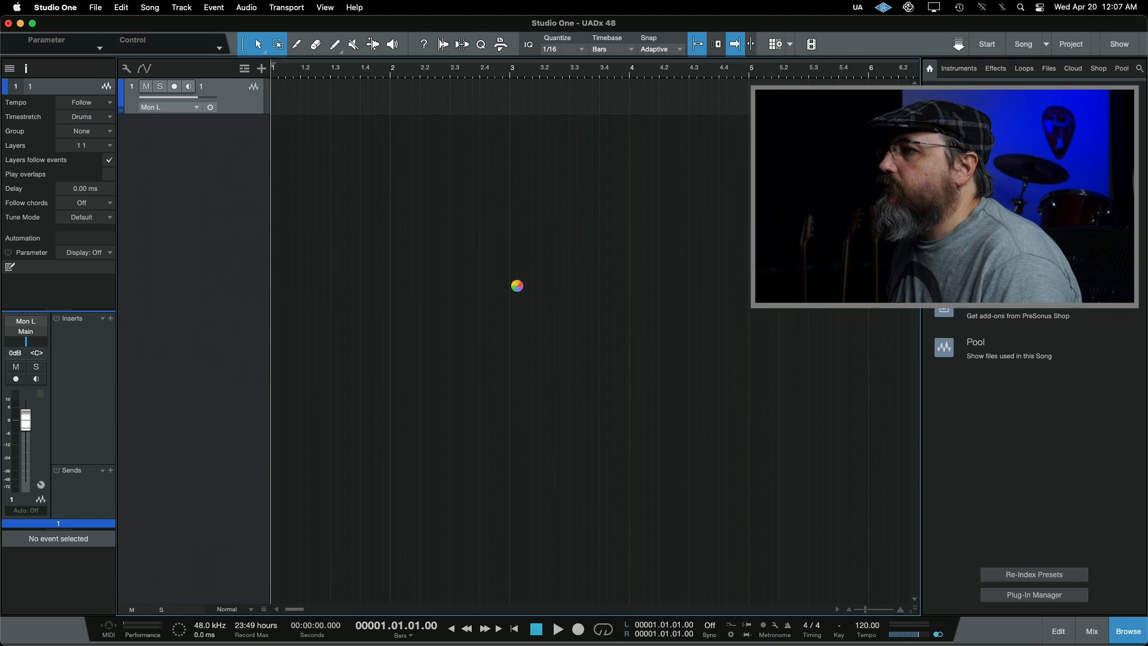
left_click(83, 330)
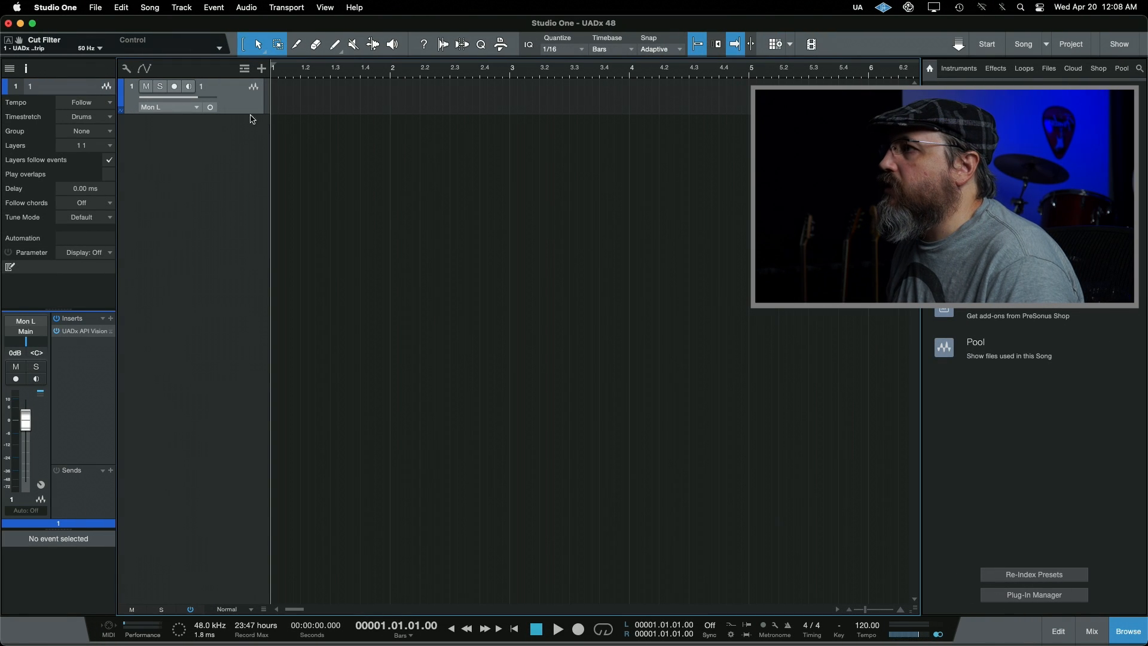
left_click(169, 107)
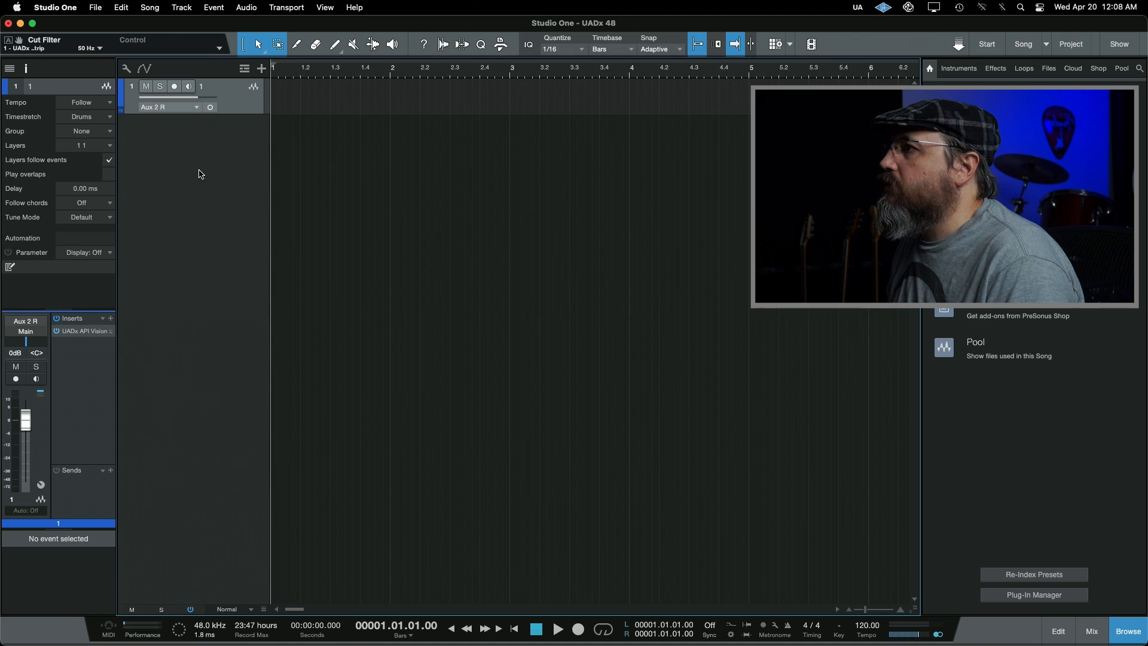
left_click(146, 86)
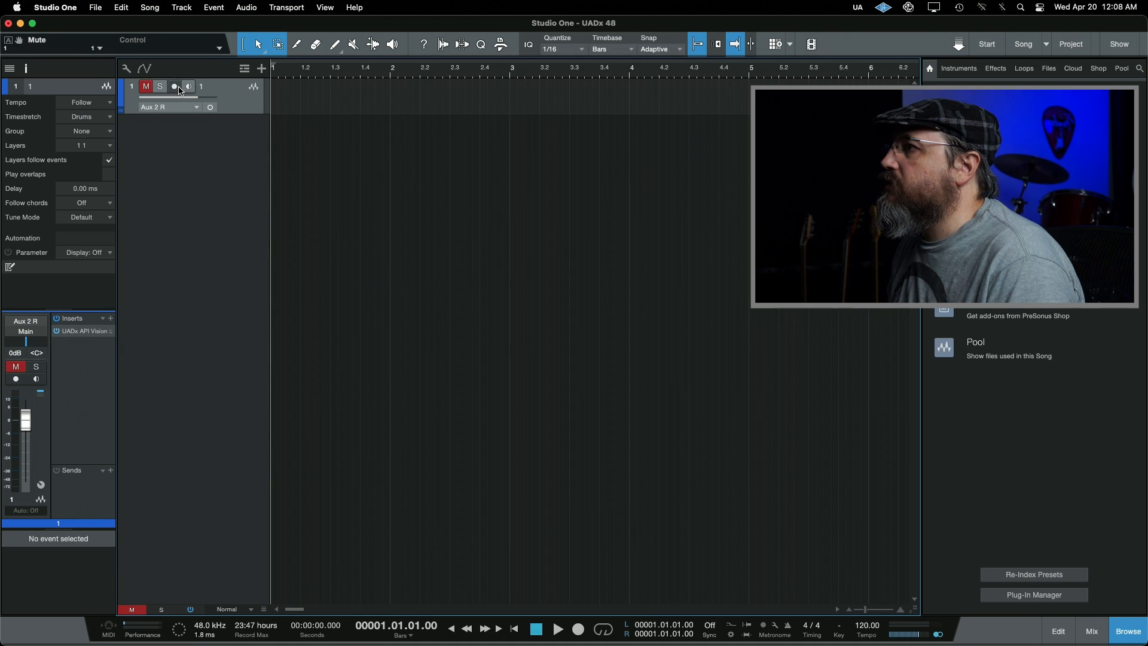
left_click(174, 86)
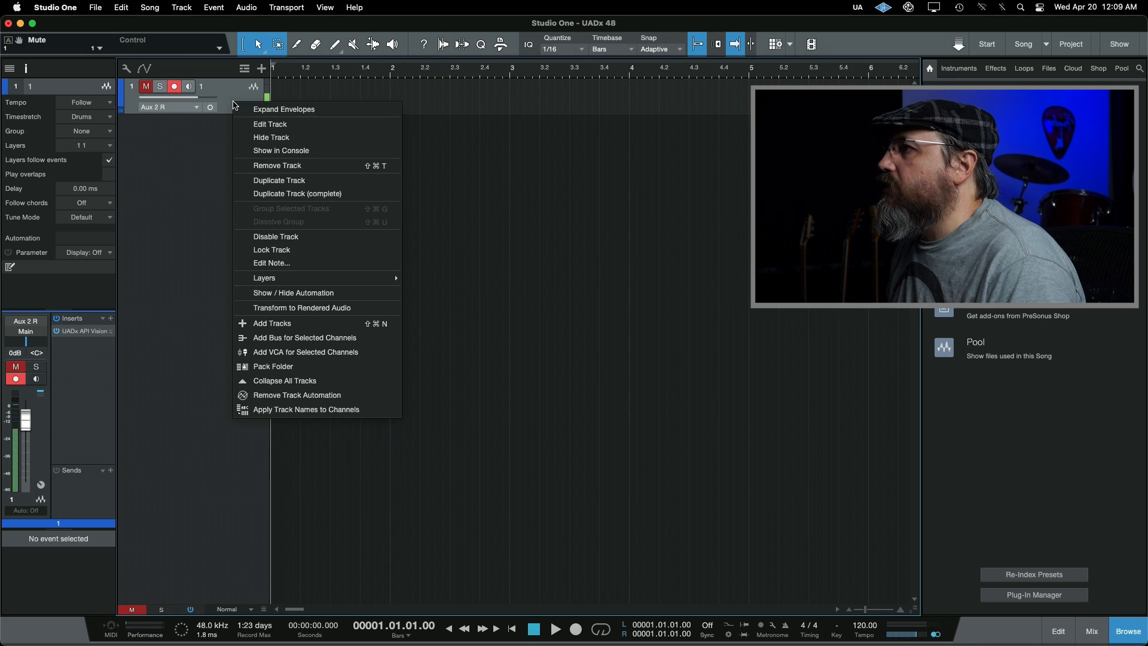
mouse_move(264, 278)
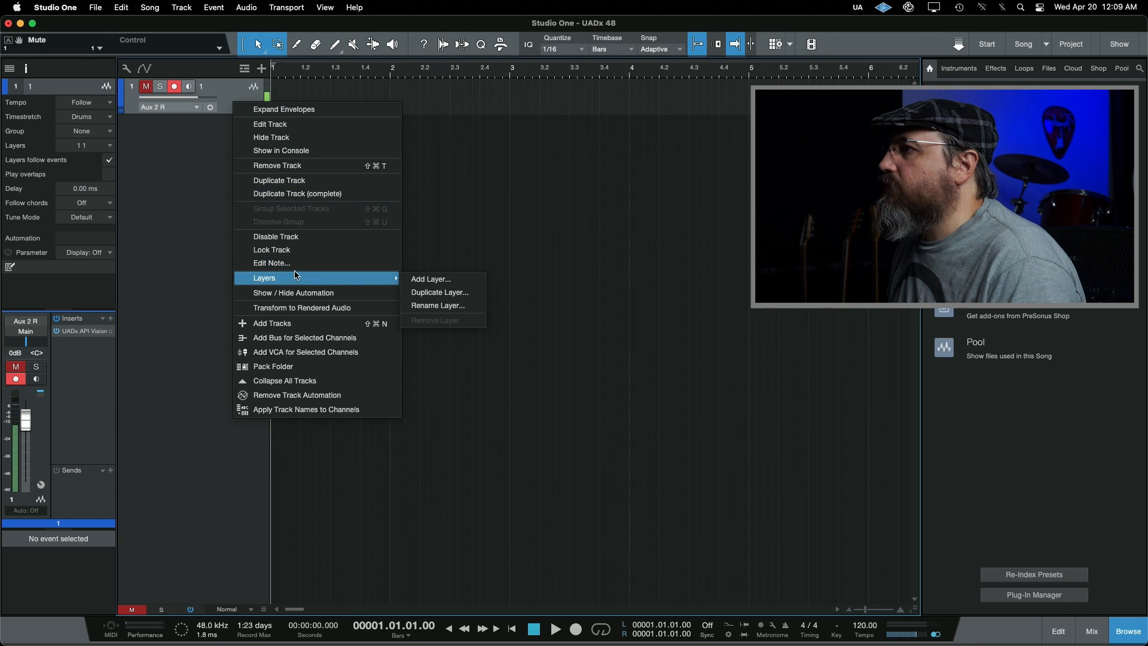
Duplicate the API Vision track with its plugins repeatedly until 14 armed tracks exist
left_click(430, 280)
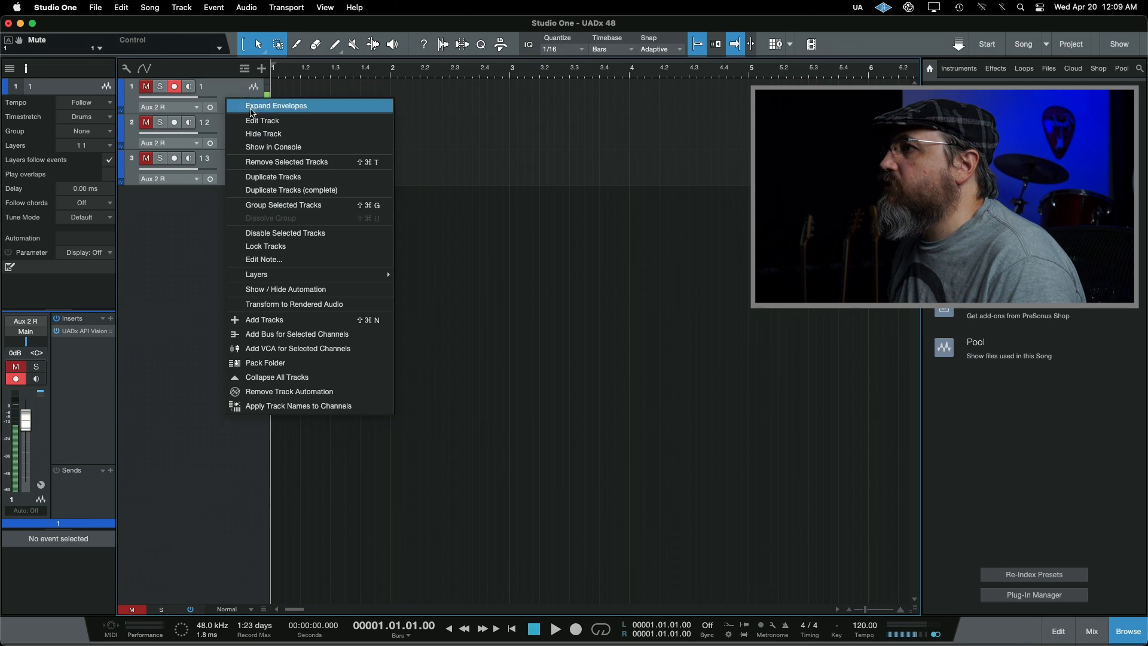
mouse_move(291, 190)
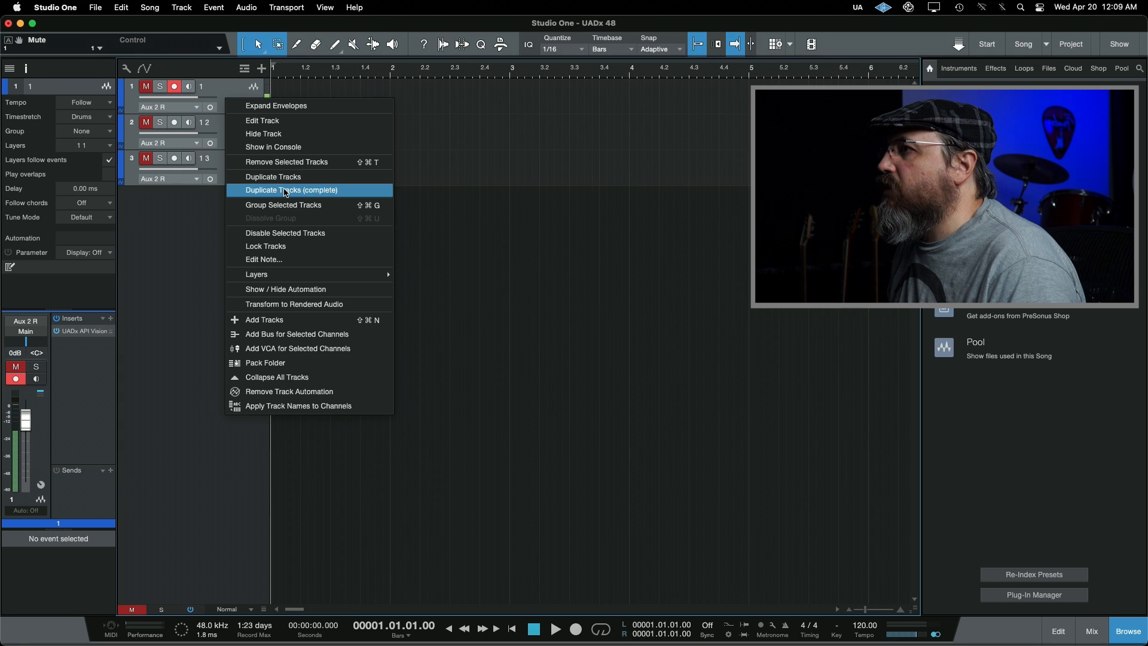
left_click(291, 190)
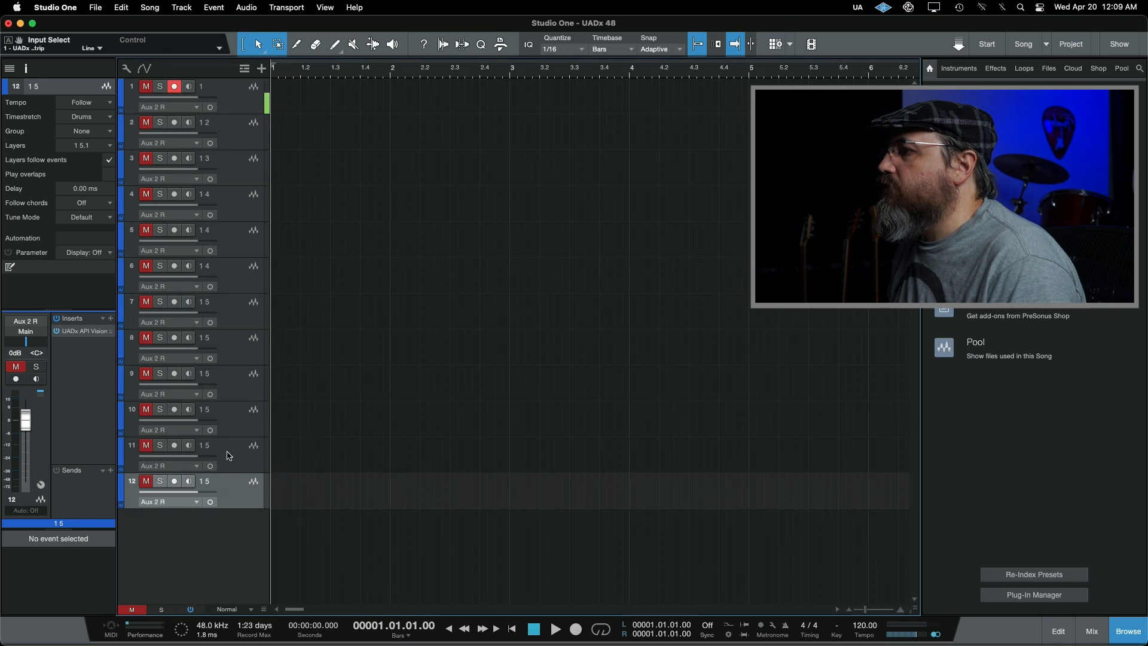
right_click(227, 454)
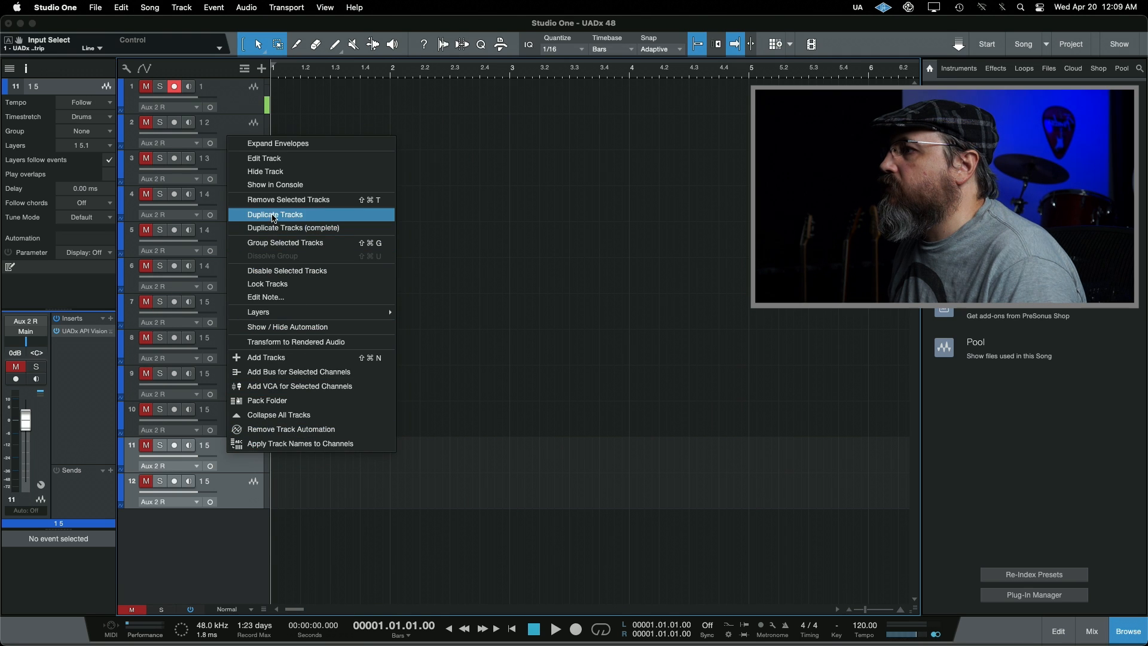
left_click(275, 215)
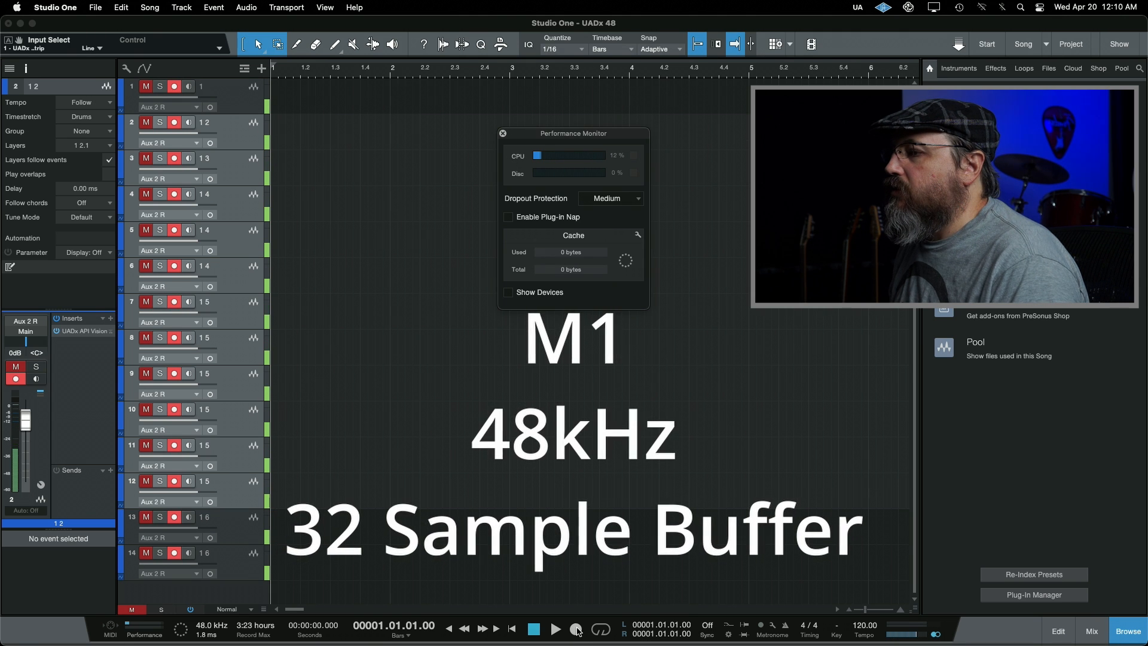
Finalize the UADx 48 song's 14 API Vision tracks routed to Aux 2 R
left_click(555, 629)
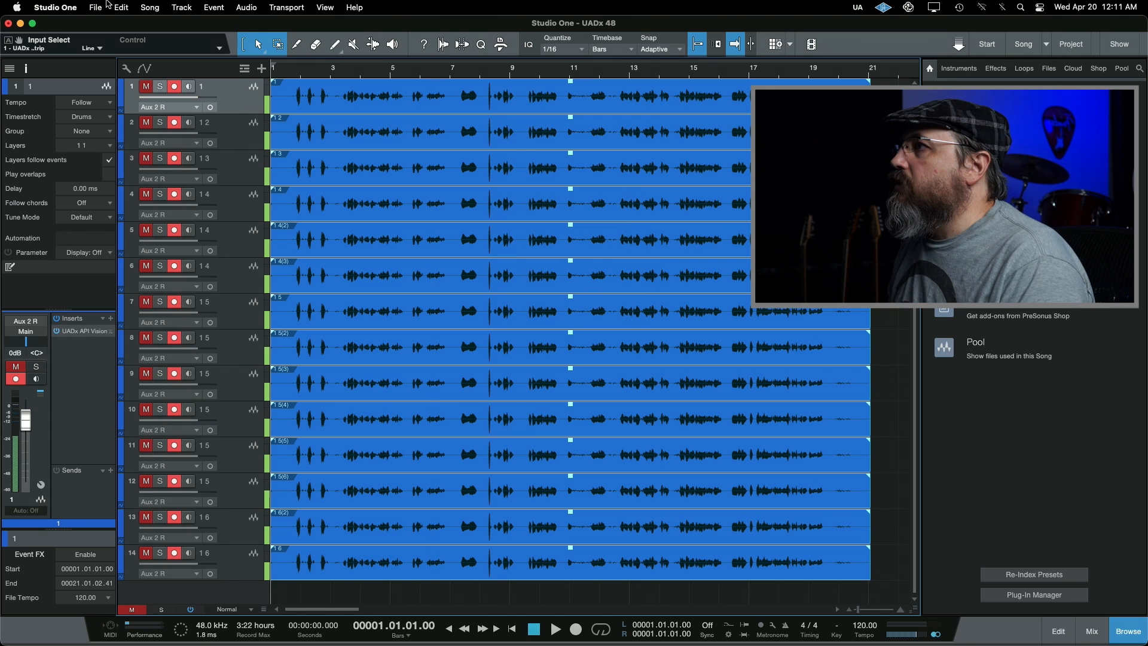
Save the current 14-track song as a Studio One template named UADx
left_click(95, 7)
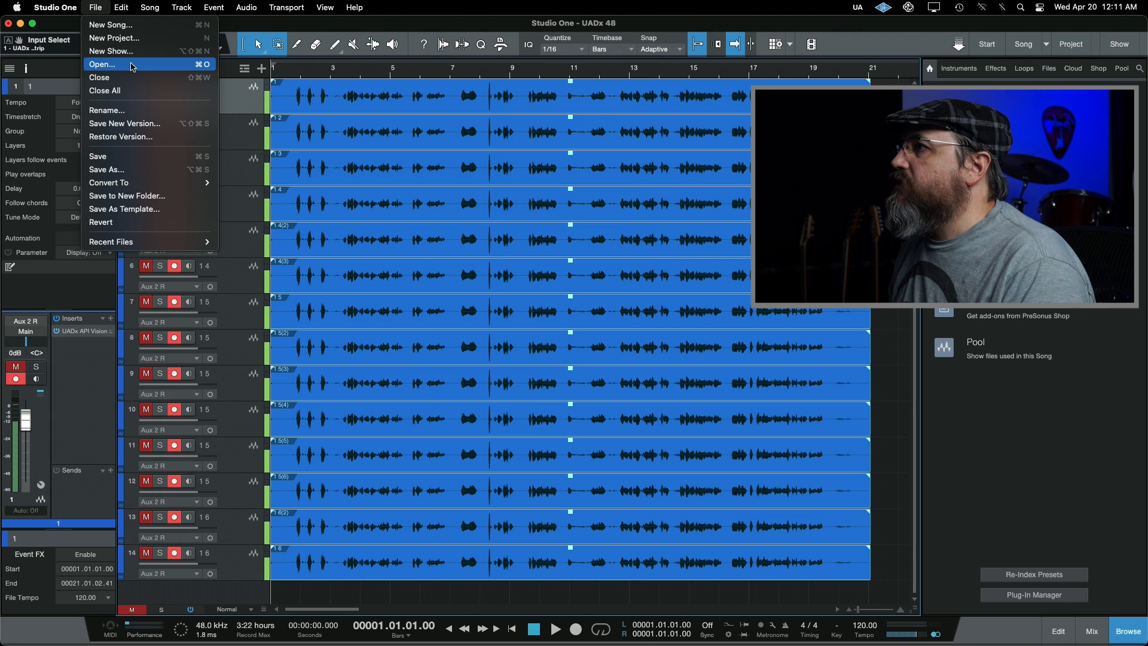
mouse_move(121, 214)
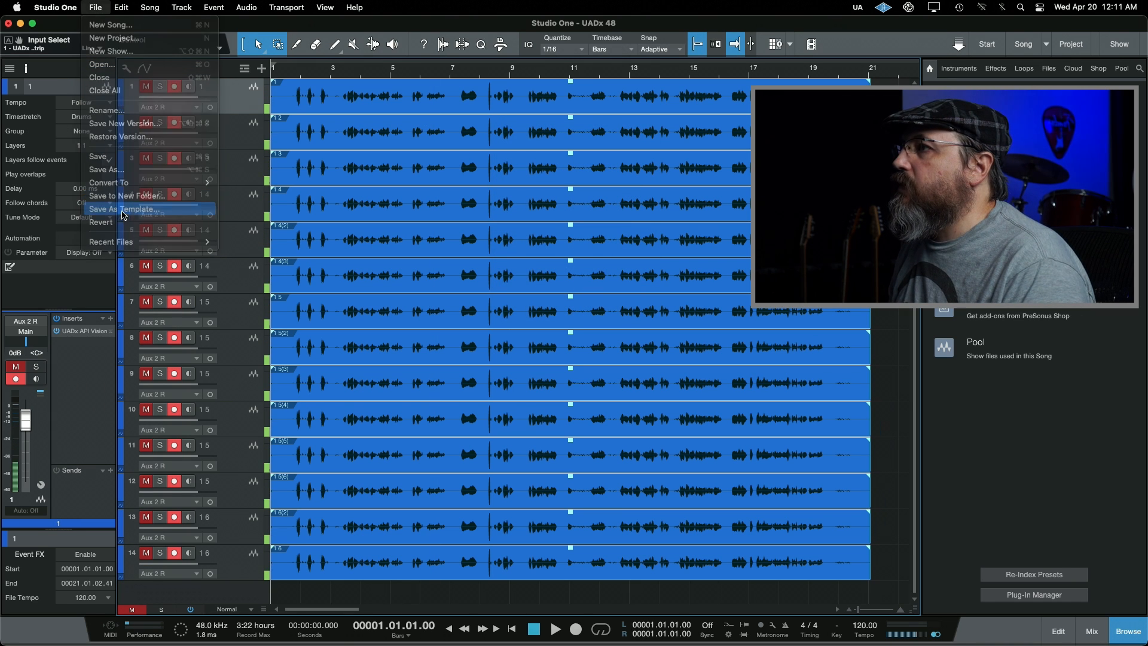
left_click(122, 210)
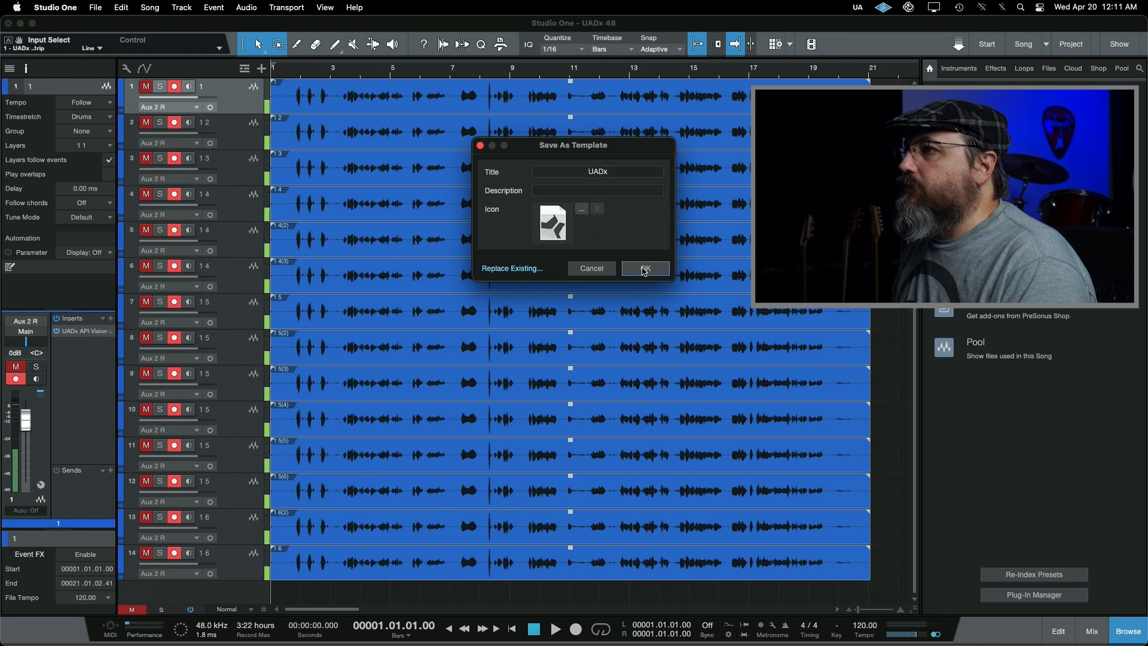
left_click(644, 268)
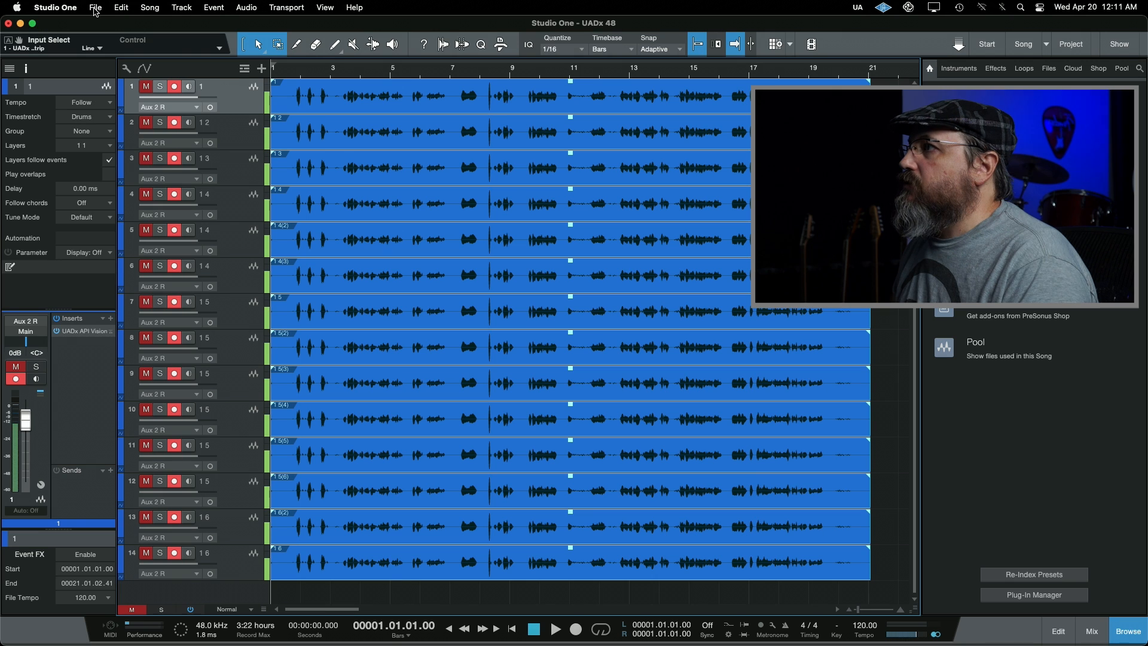
Close the UADx 48 song without saving and delete its newly recorded files
left_click(95, 7)
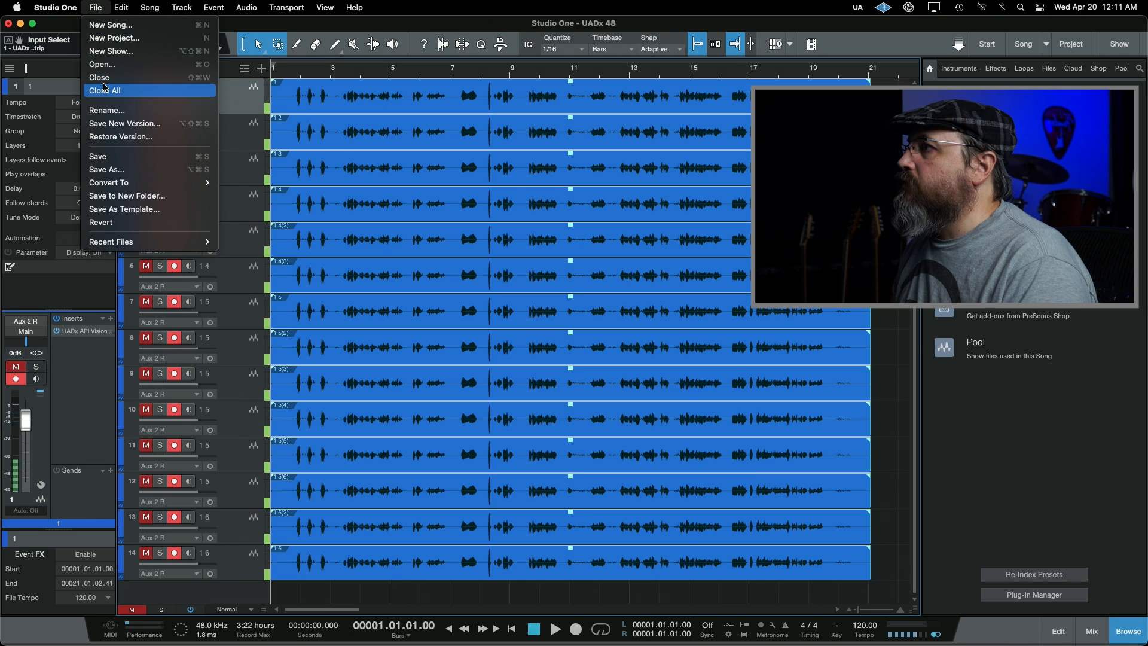
left_click(105, 90)
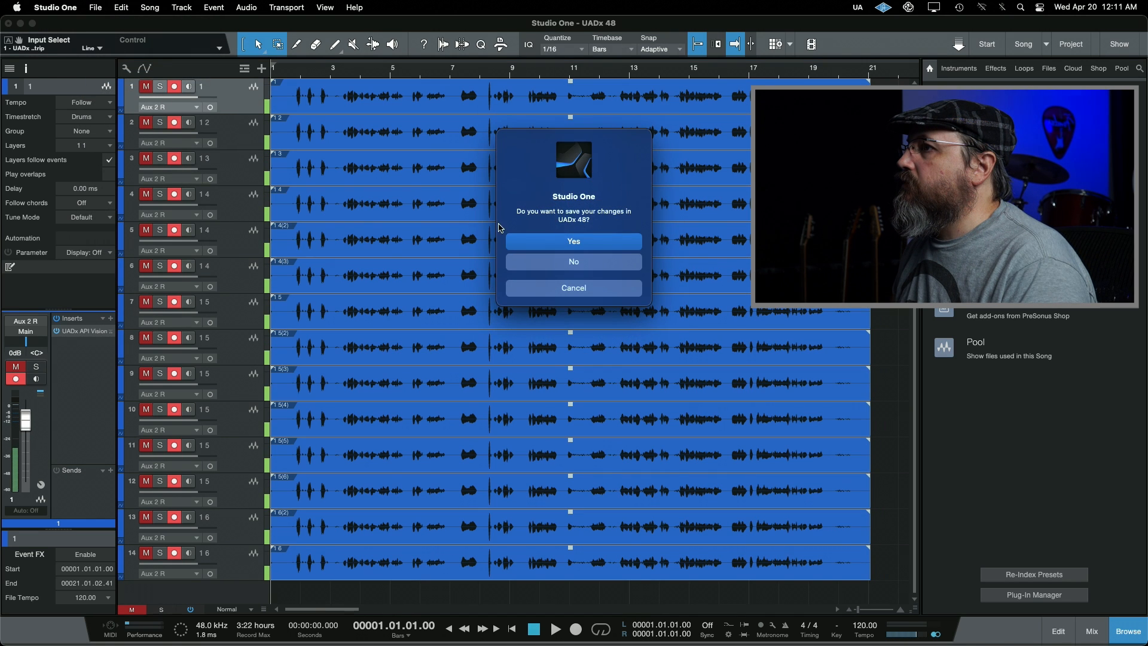
left_click(574, 261)
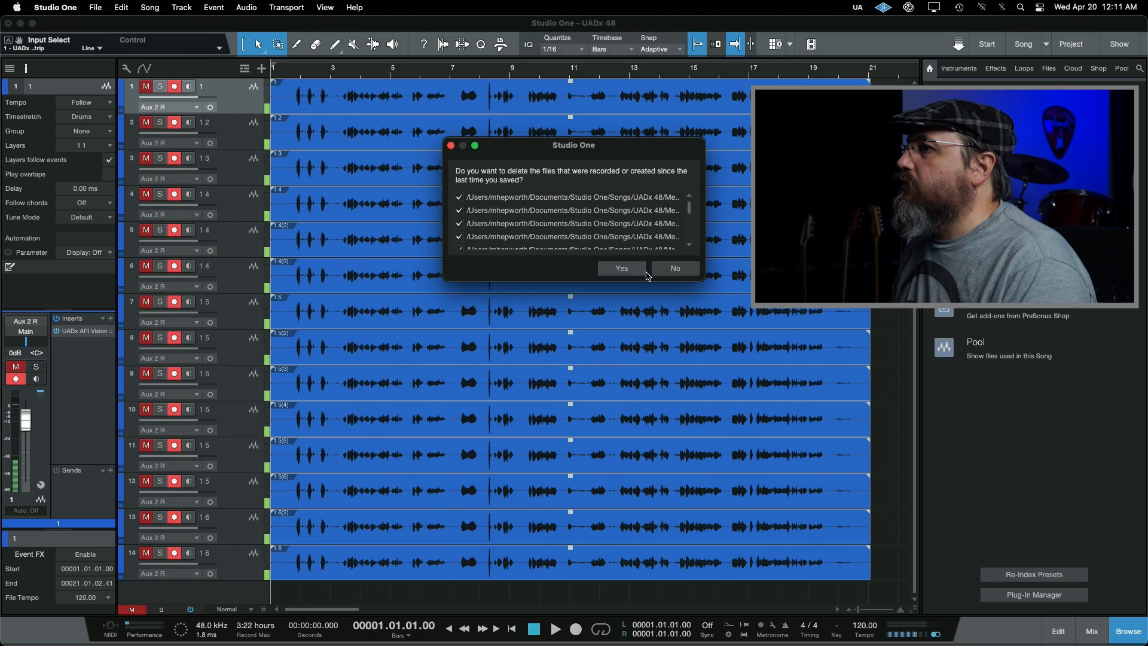
left_click(674, 268)
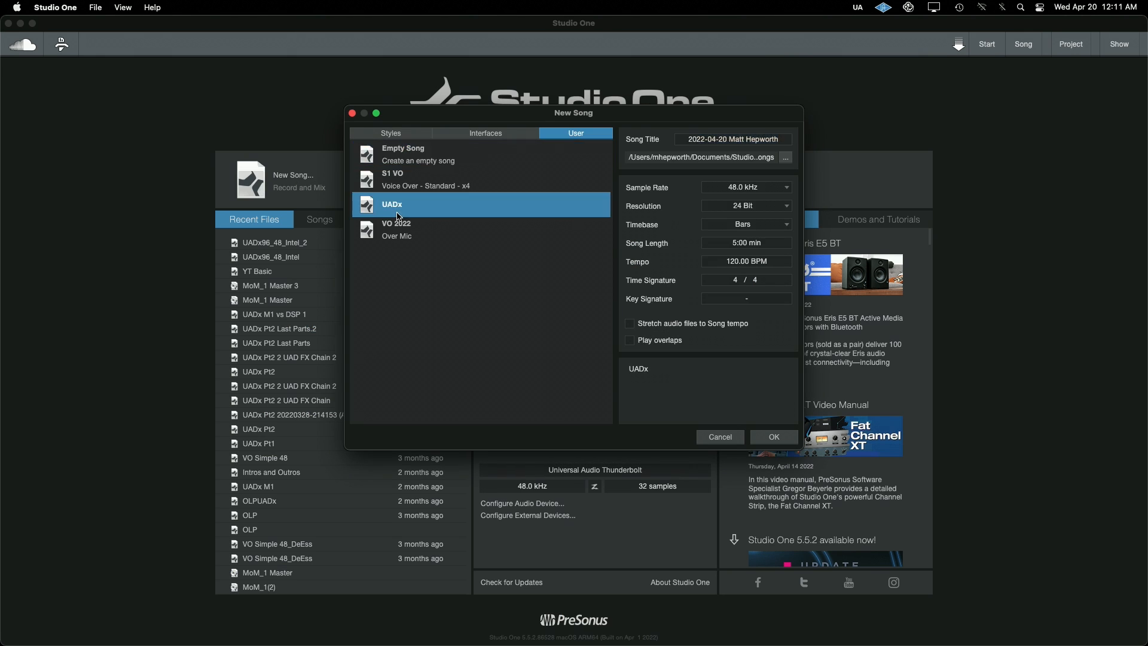
Create a 96 kHz song from the UADx user template and dismiss the Performance Monitor
left_click(745, 187)
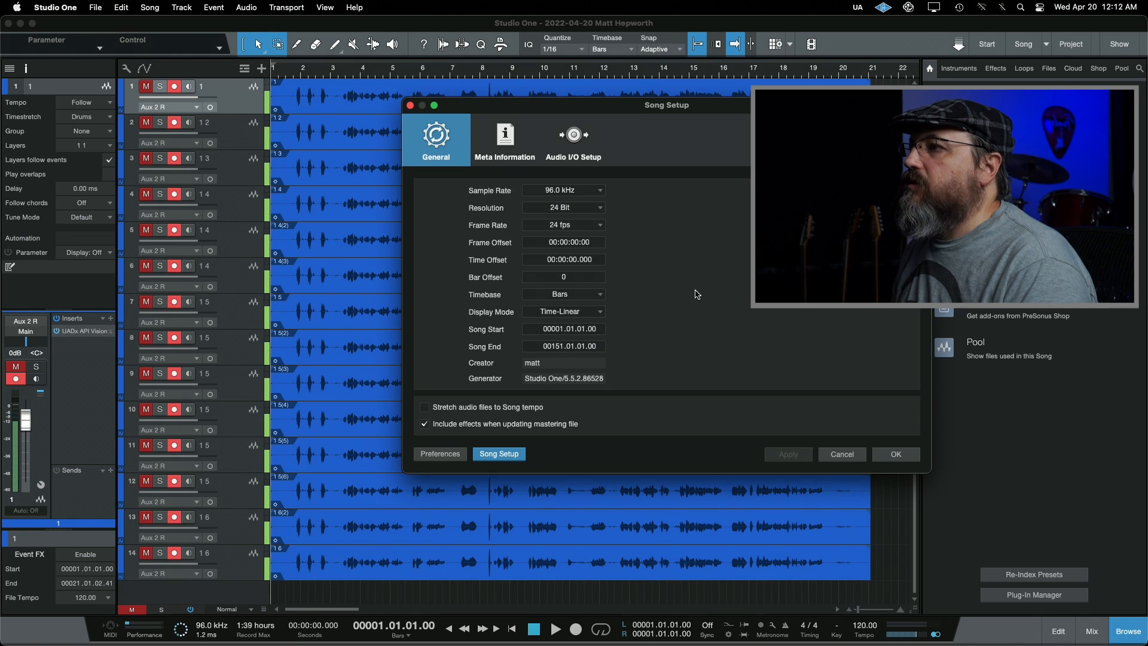
left_click(895, 454)
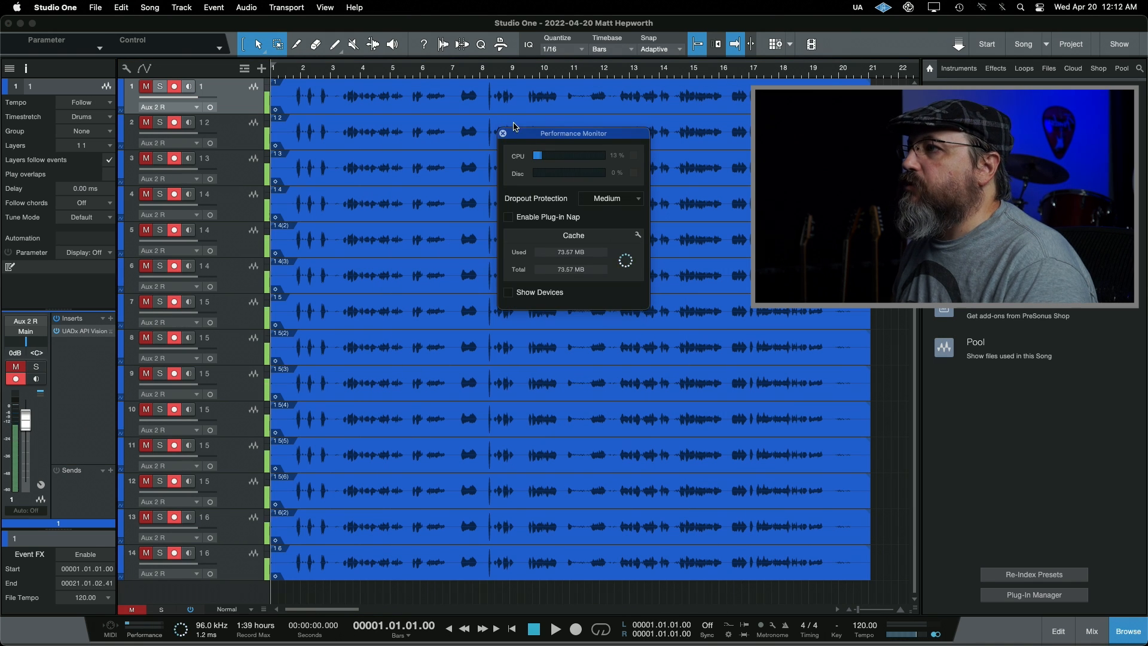
left_click(503, 134)
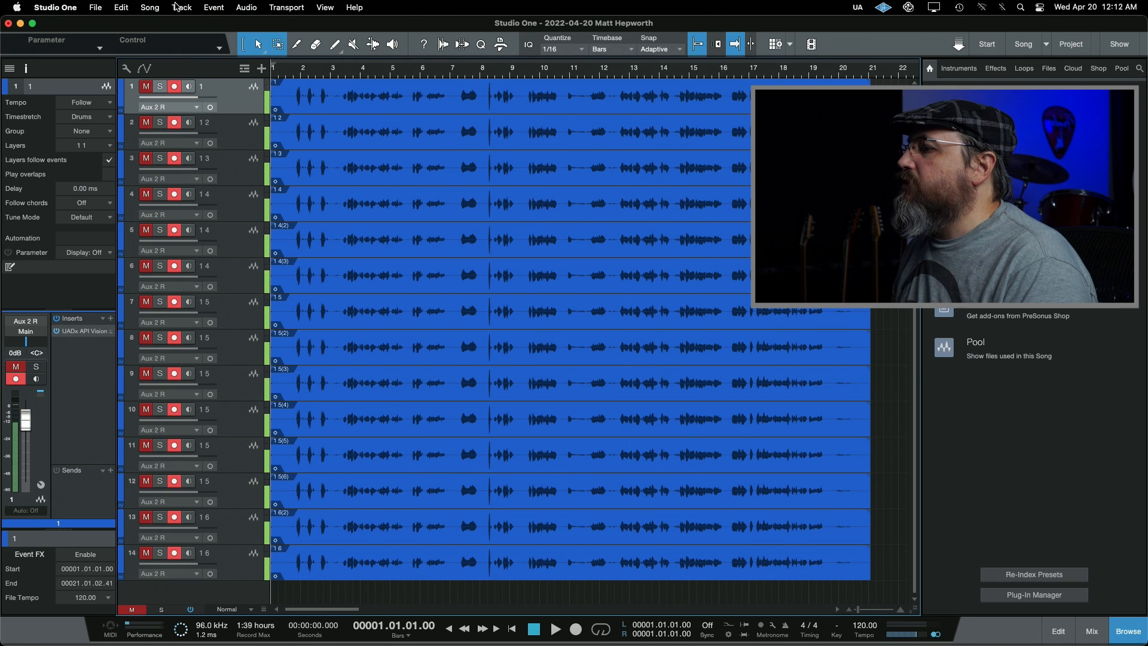
Set the audio device block size to 64 samples in Preferences > Audio Setup
left_click(53, 7)
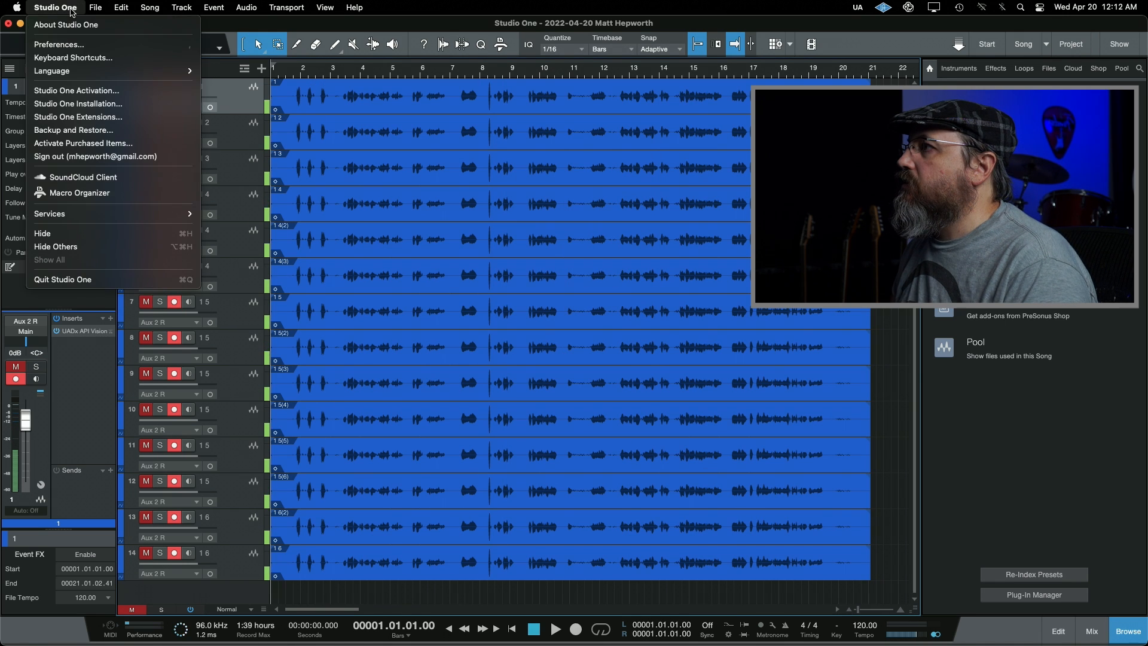
left_click(59, 44)
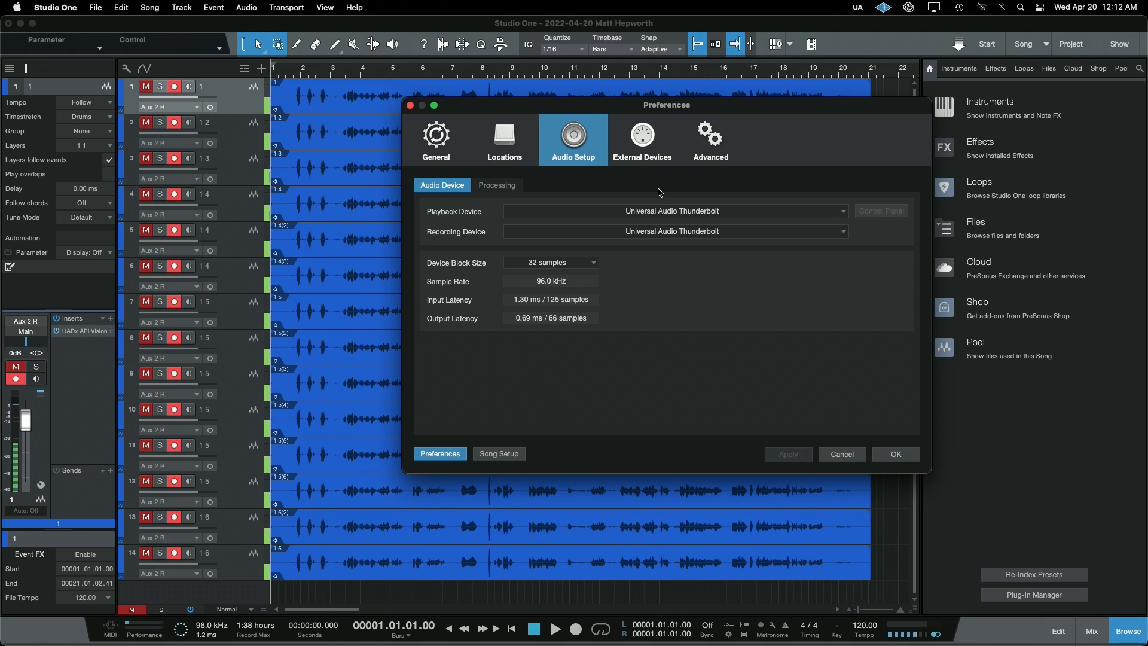
left_click(551, 262)
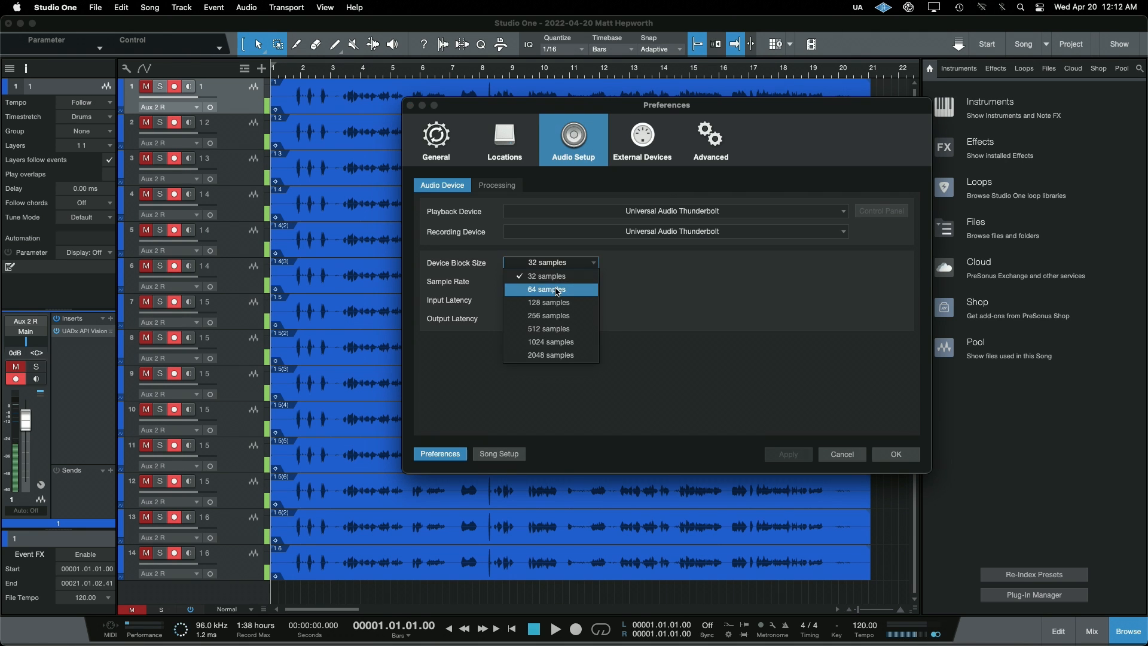
left_click(554, 289)
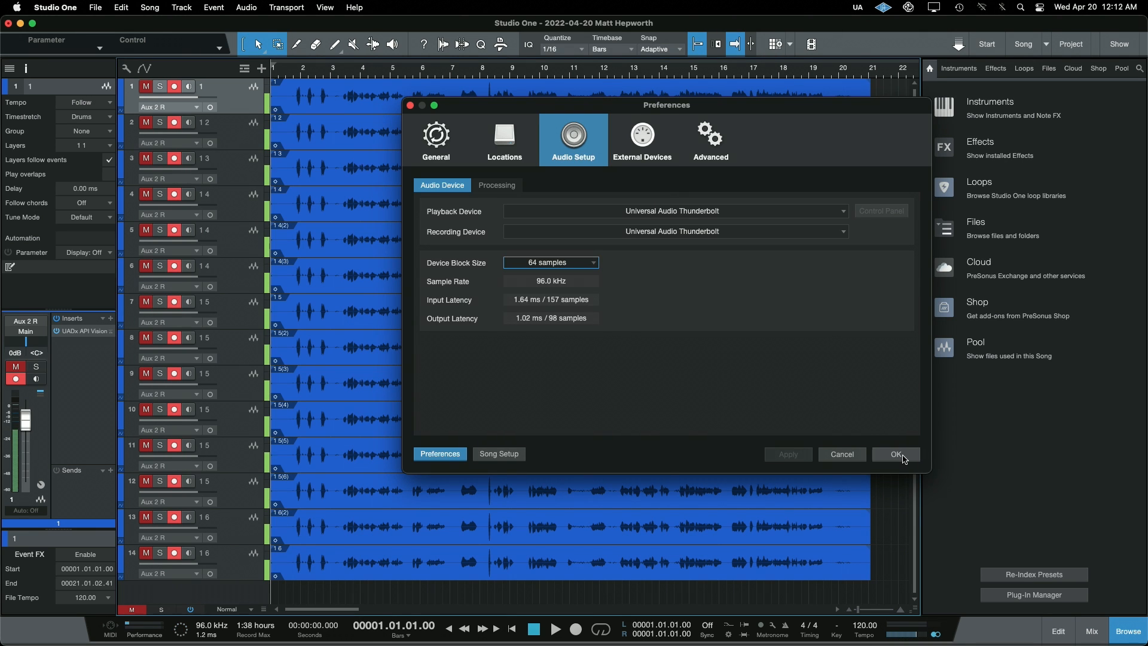
left_click(896, 454)
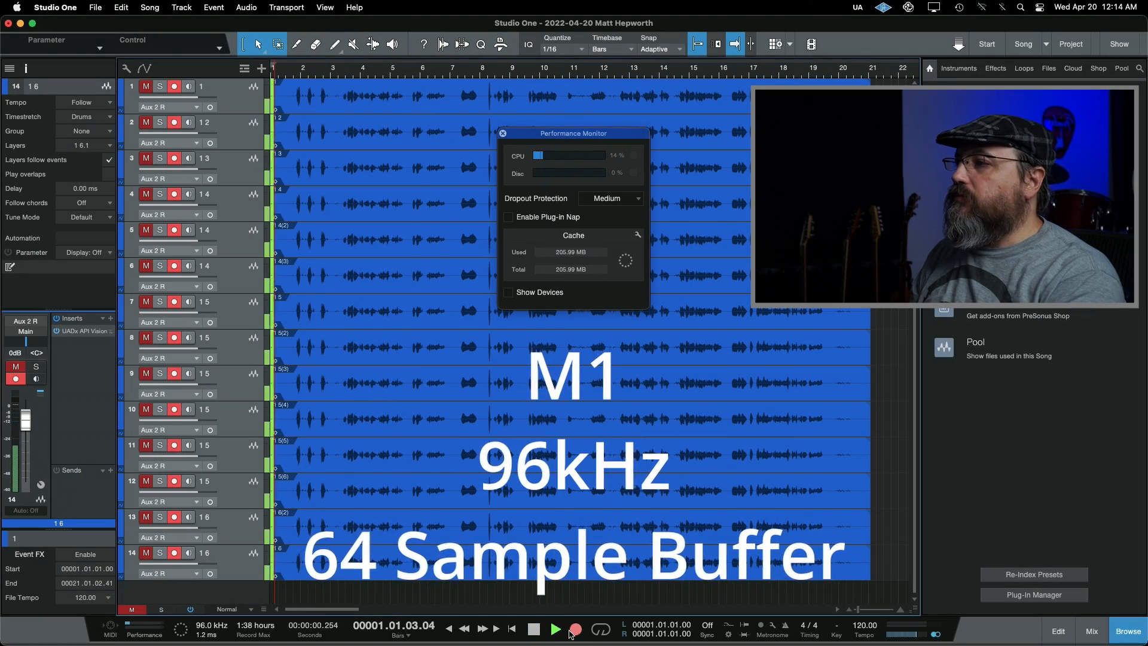
Start playback of the 96 kHz, 64-sample song to measure CPU load
left_click(554, 629)
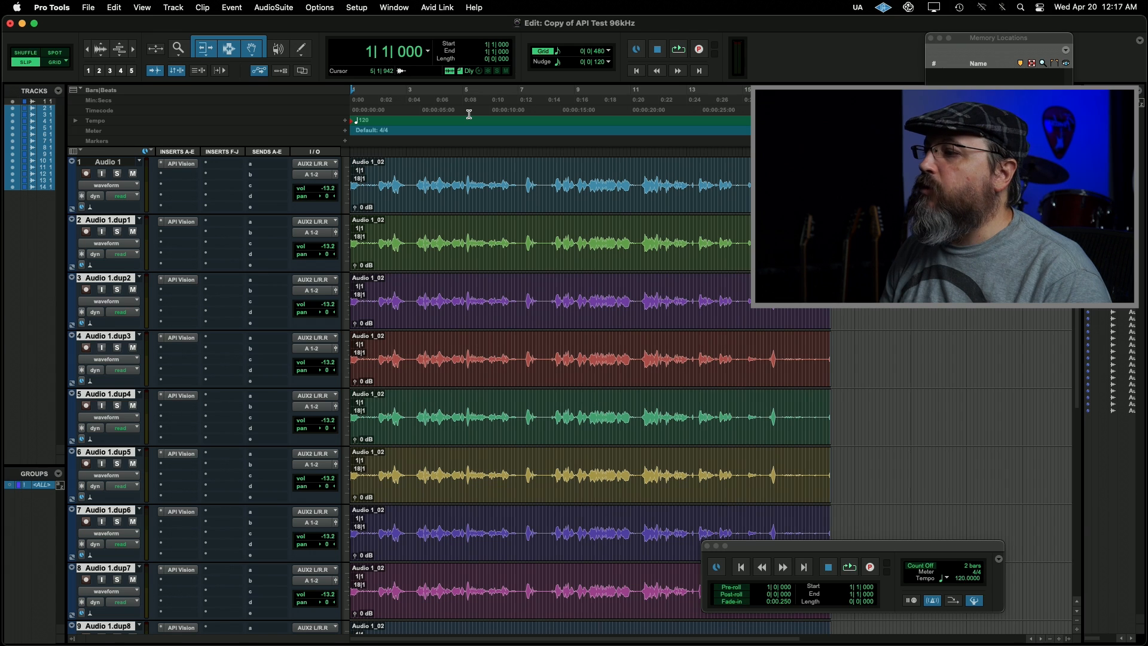
Show the System Usage readout and play the 96 kHz Pro Tools session
left_click(678, 49)
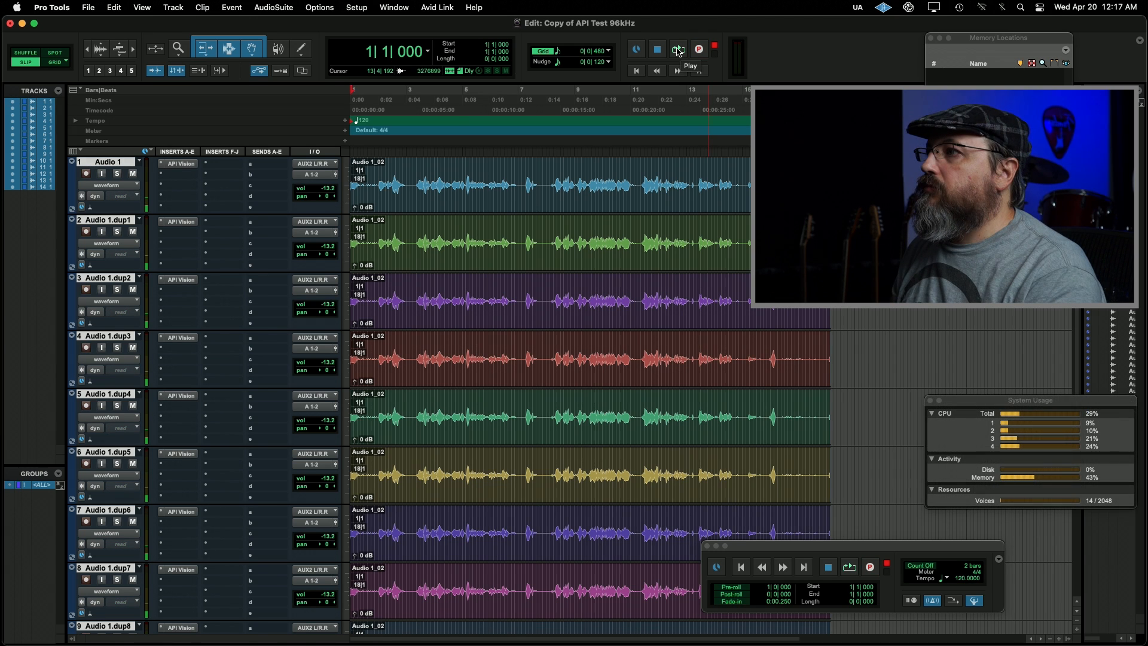
left_click(678, 49)
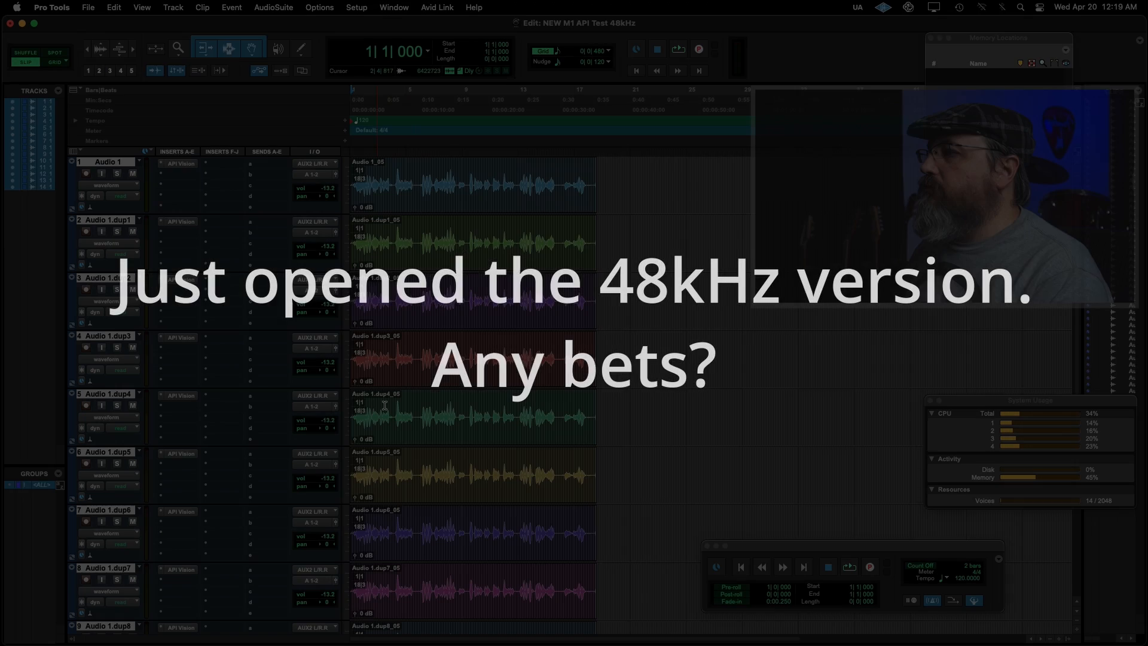
Confirm the session is 48 kHz, then record a take across all 14 tracks
left_click(319, 8)
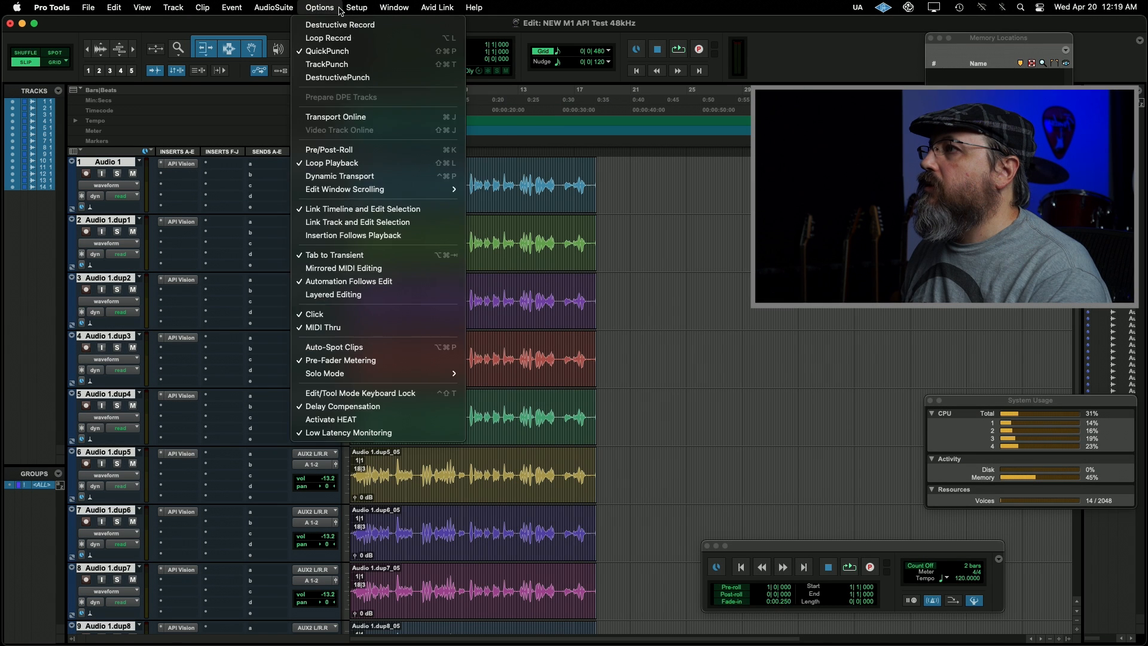
left_click(357, 8)
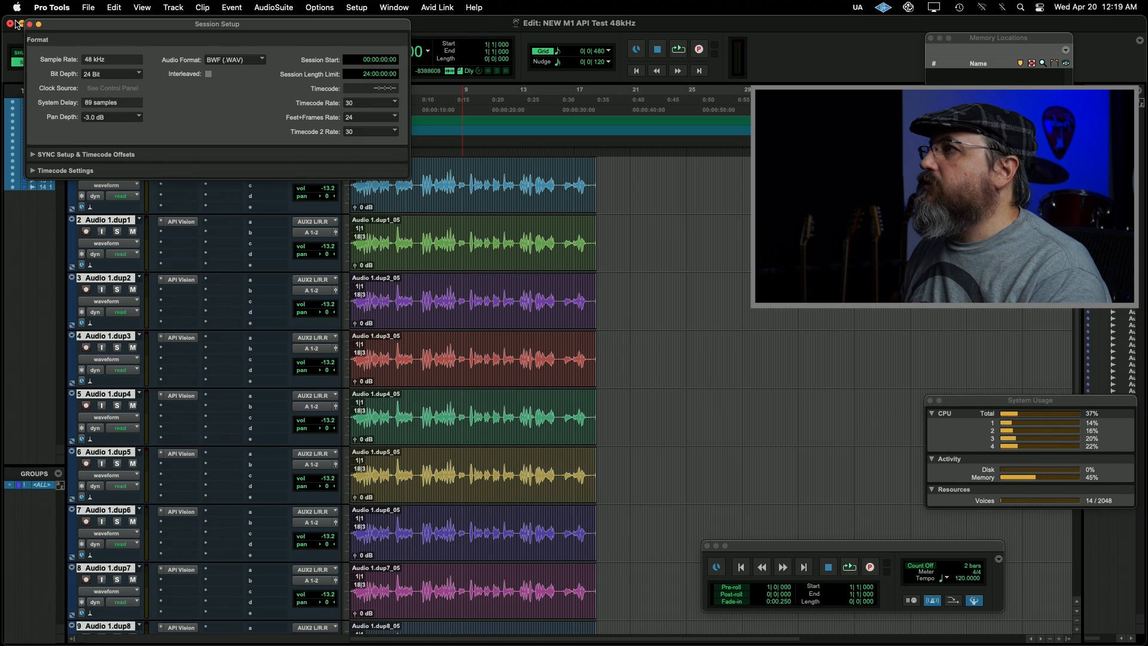
left_click(9, 23)
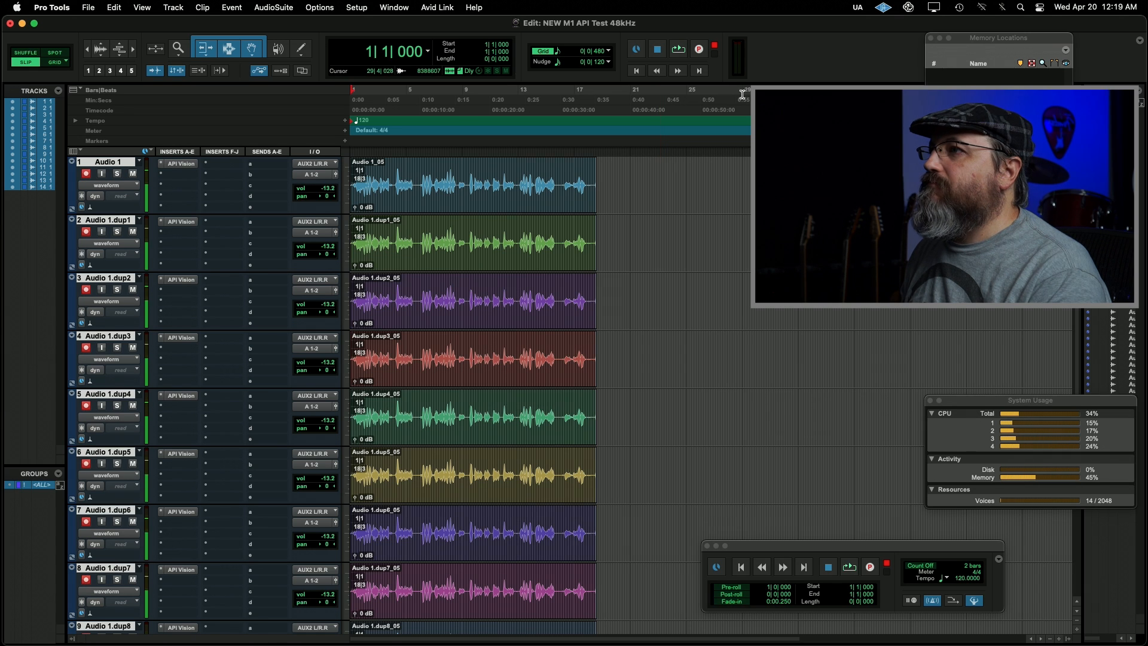
left_click(677, 49)
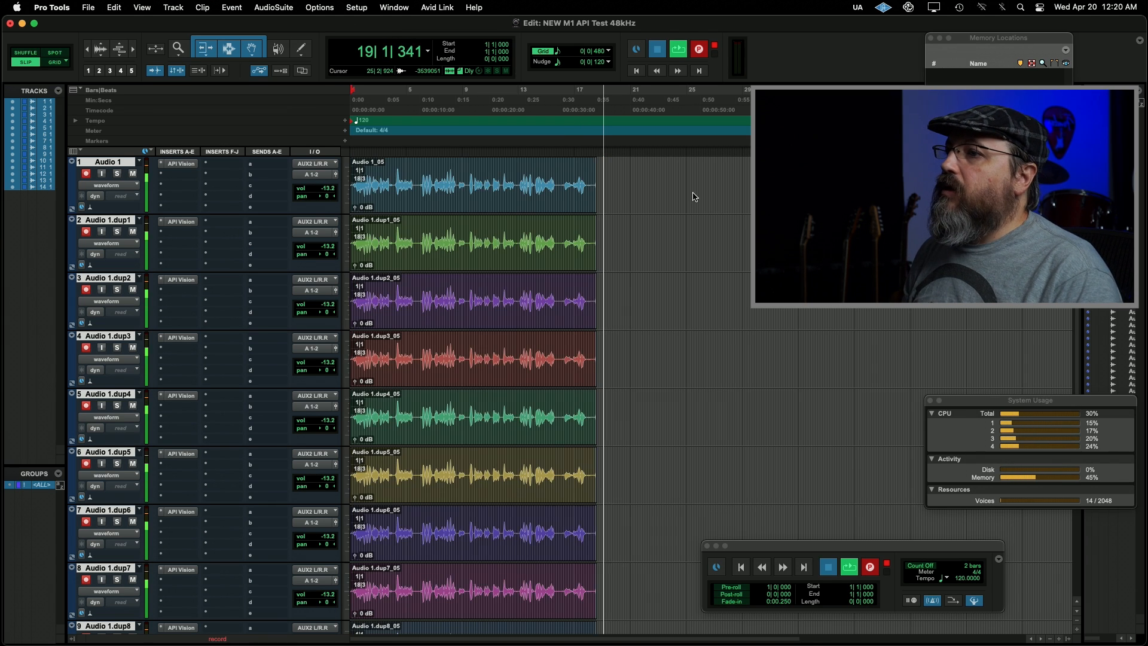
left_click(656, 49)
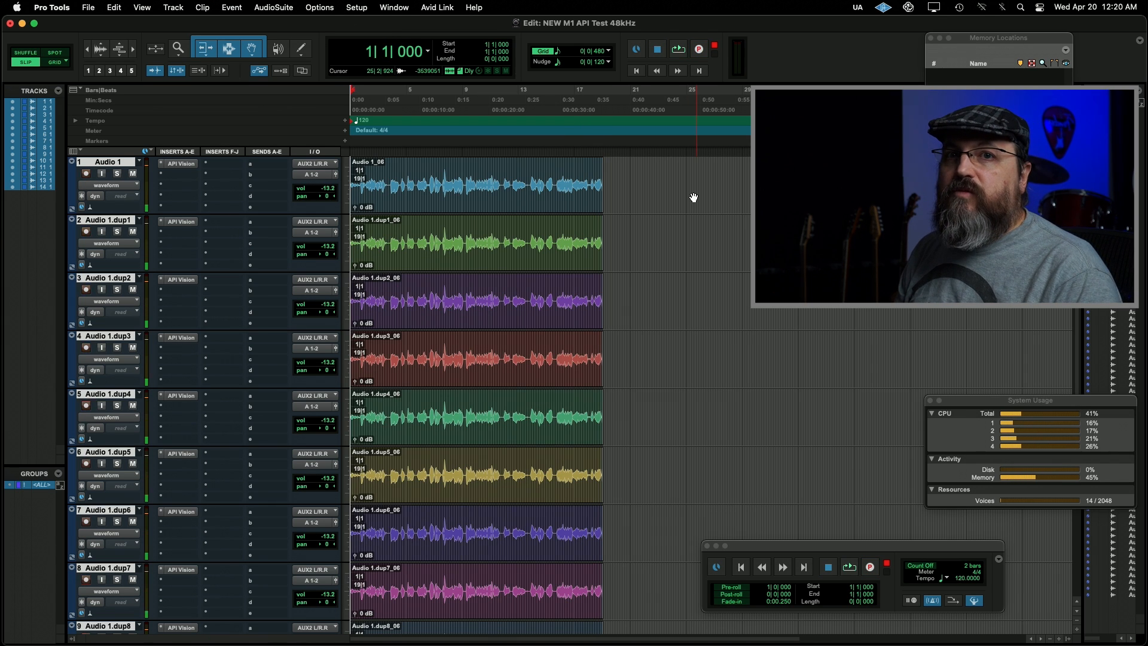